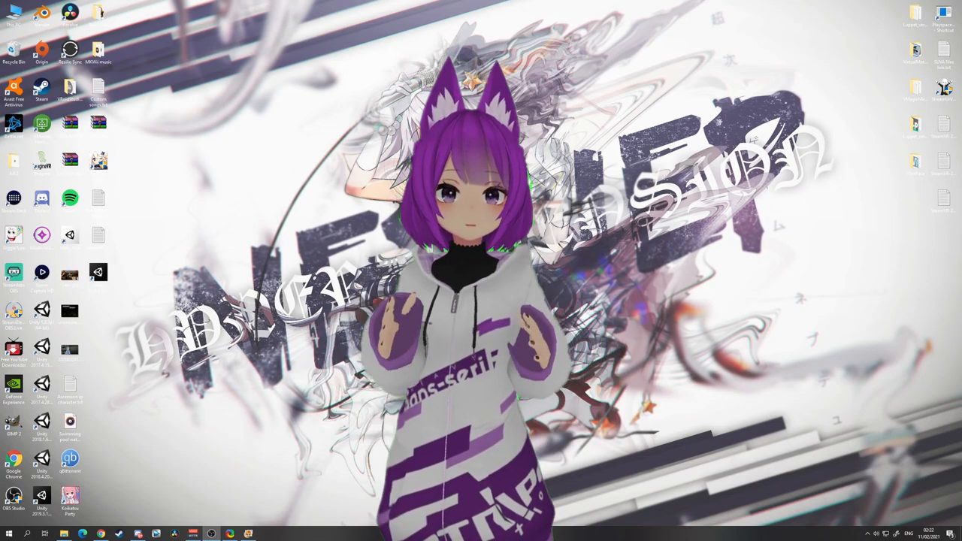
Create a 3D project 'Tutorial vrm converting' on Unity 2019.4.13f1 from Unity Hub
{"action": "left_click", "coordinate": [43, 533]}
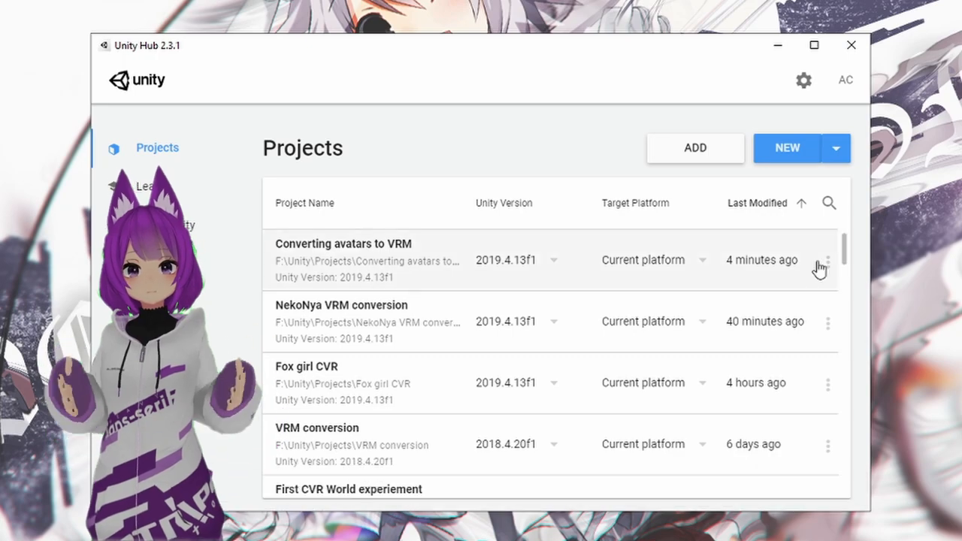
{"action": "left_click", "coordinate": [836, 147]}
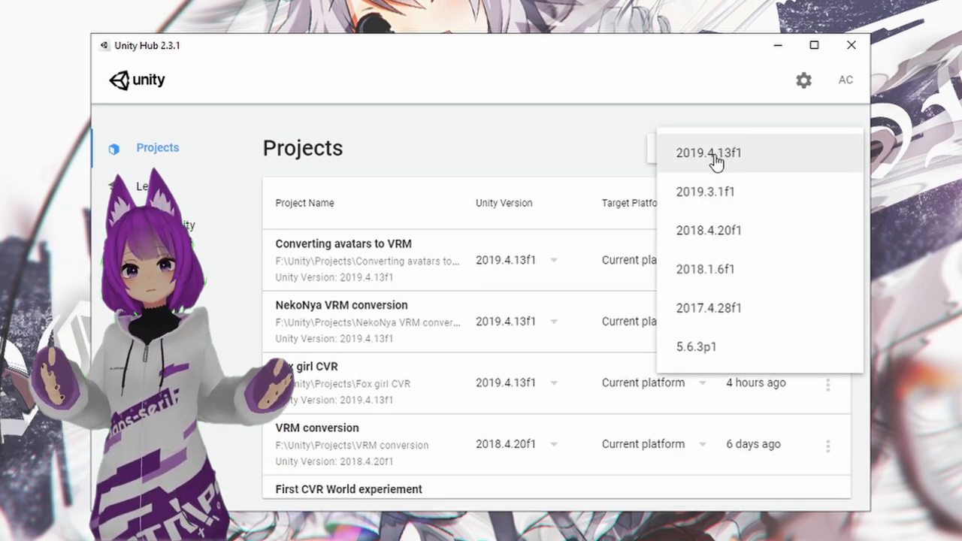
{"action": "left_click", "coordinate": [708, 152]}
{"action": "type", "text": "T"}
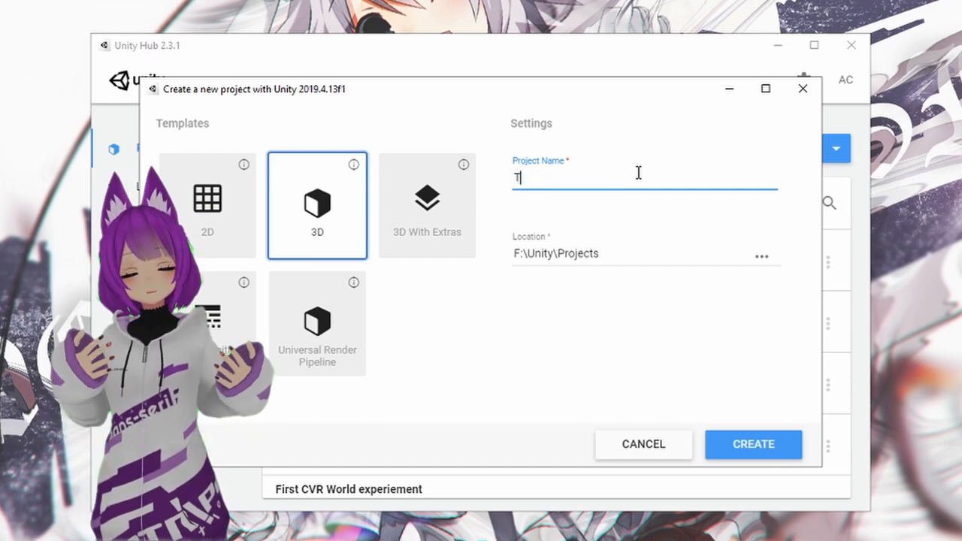
{"action": "type", "text": "utorial vrm co"}
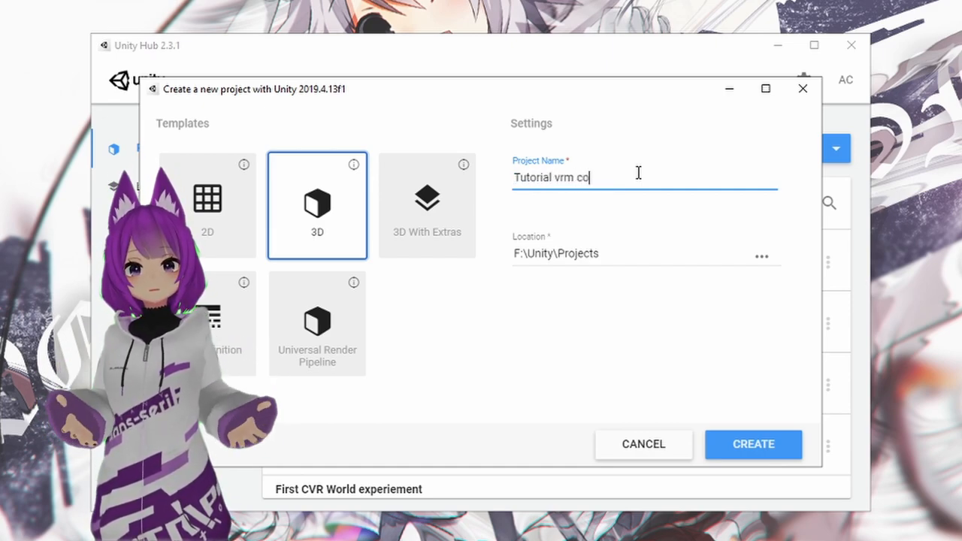
{"action": "type", "text": "nverting"}
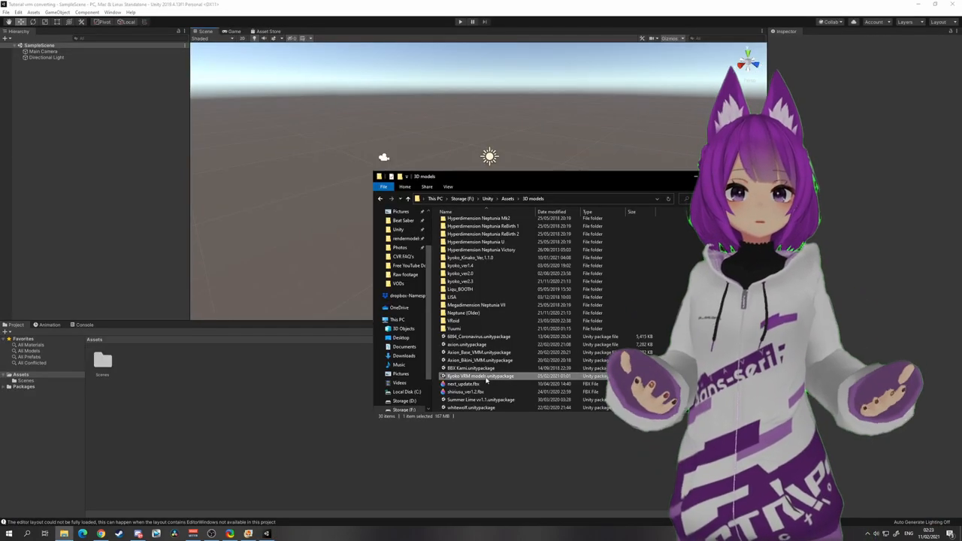
Import all contents of Kyoko VRM models.unitypackage into the project
{"action": "double_click", "coordinate": [481, 375]}
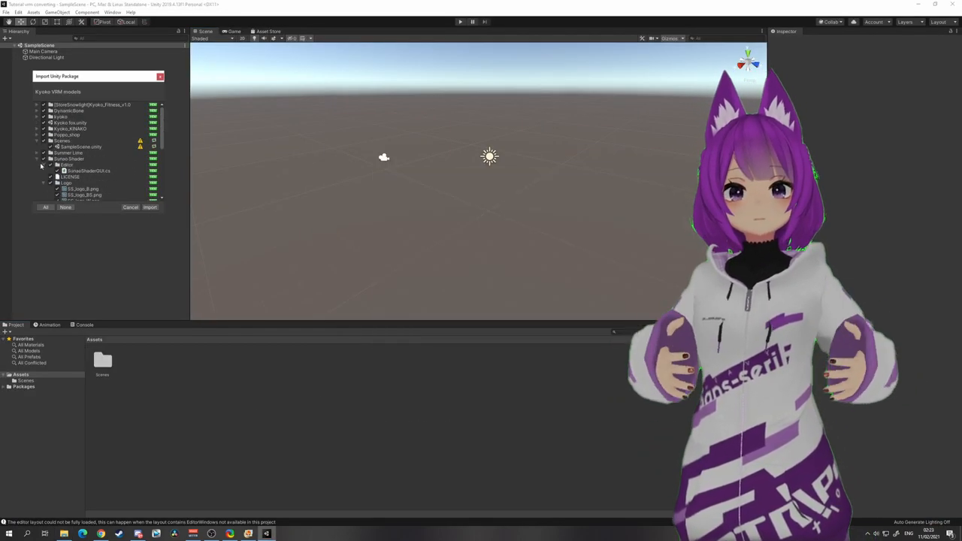
{"action": "left_click", "coordinate": [149, 206]}
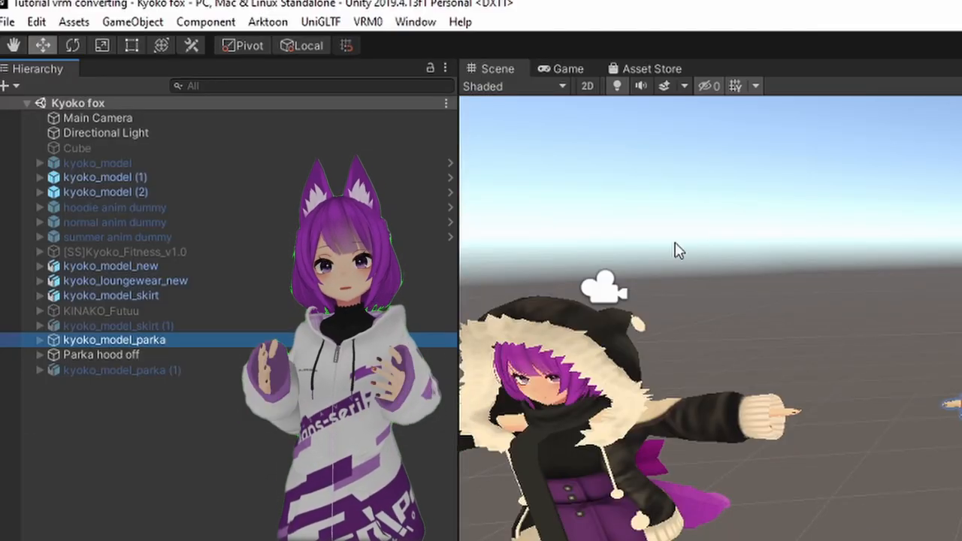
Open the UniVRM exporter for kyoko_model_parka with the language set to English
{"action": "left_click", "coordinate": [368, 21]}
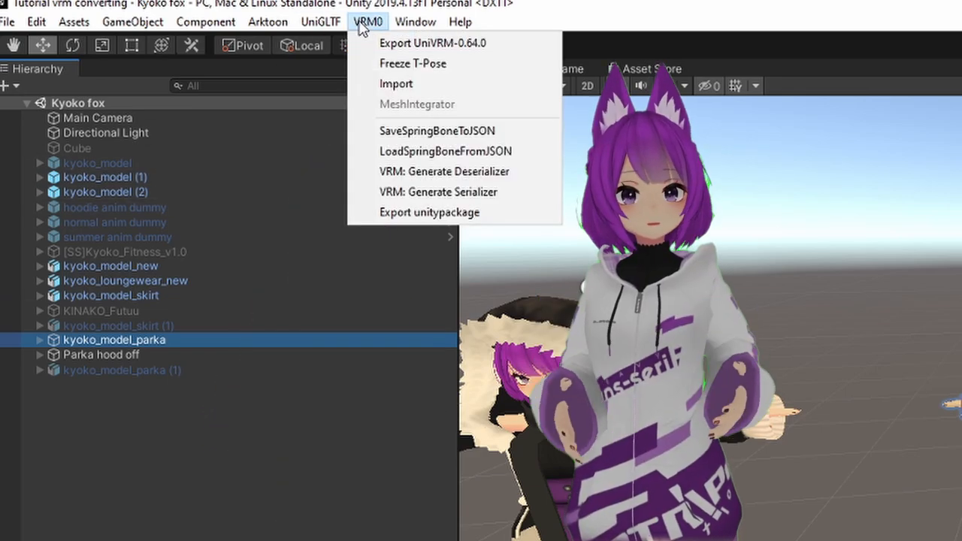
{"action": "mouse_move", "coordinate": [432, 43]}
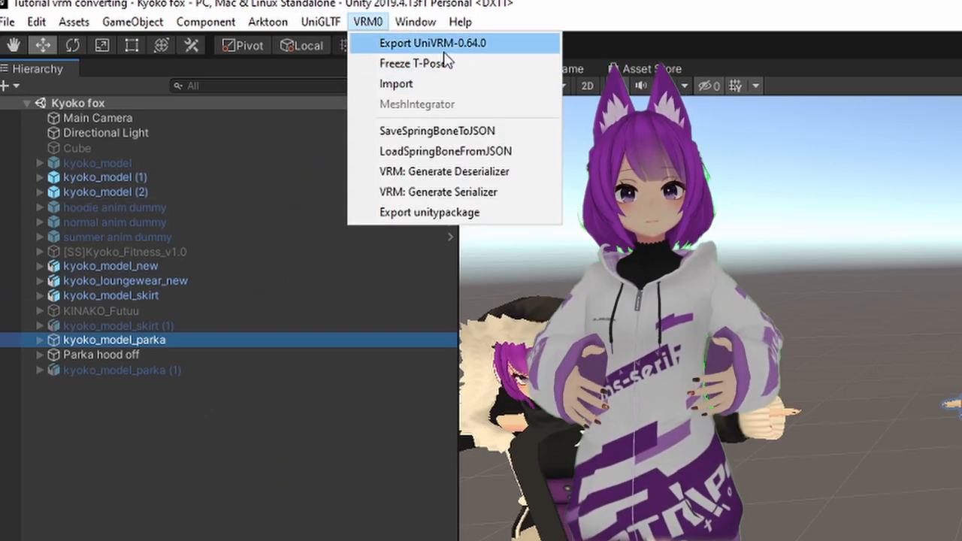
{"action": "left_click", "coordinate": [433, 43]}
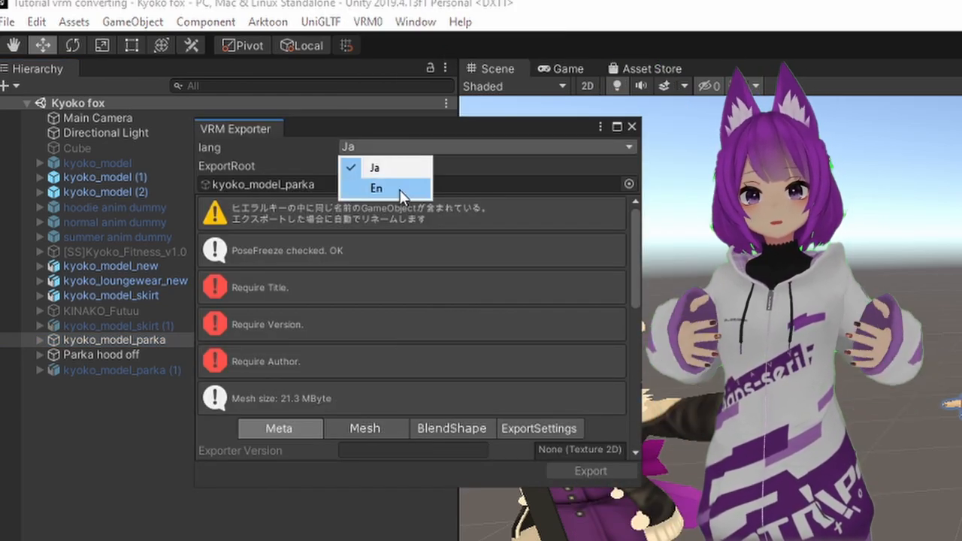
{"action": "left_click", "coordinate": [376, 188]}
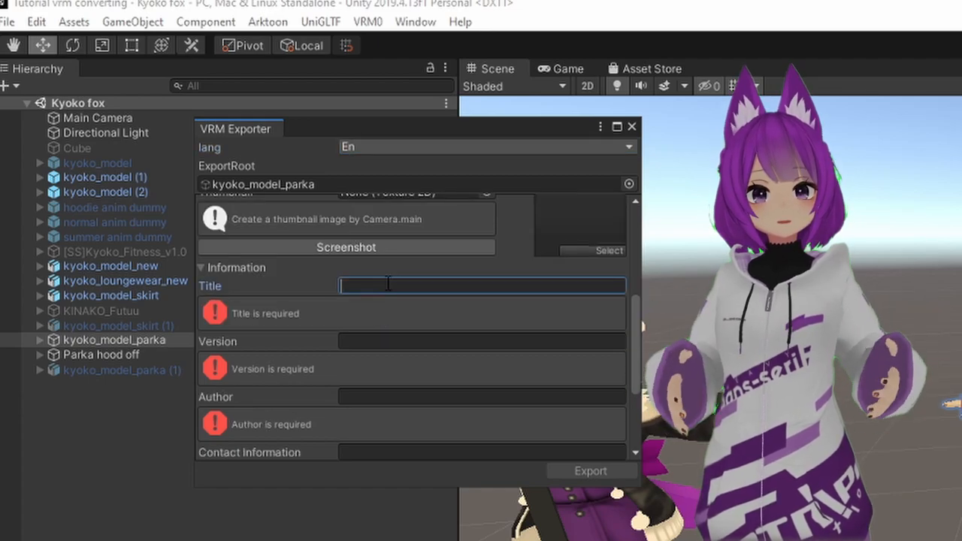
Enter title Kami_tutorial_vrm, version 1.0 and author Kamizhou
{"action": "type", "text": "Kami_"}
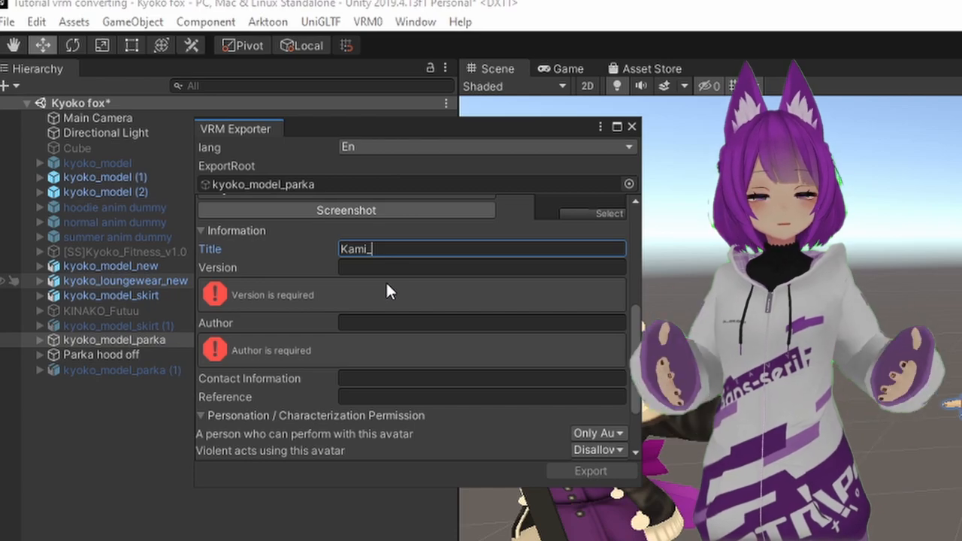
{"action": "type", "text": "tu"}
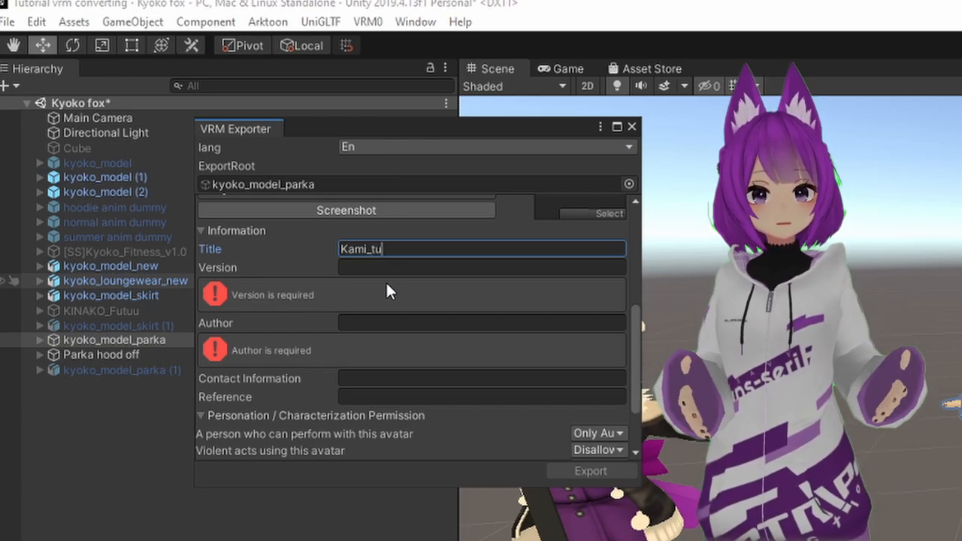
{"action": "type", "text": "torial"}
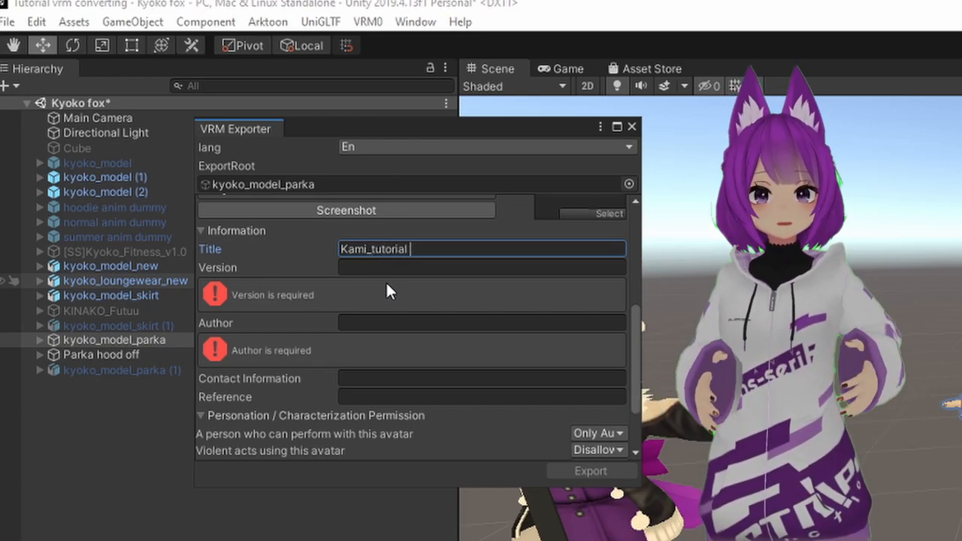
{"action": "type", "text": "_vrm"}
{"action": "left_click", "coordinate": [482, 324]}
{"action": "type", "text": "K"}
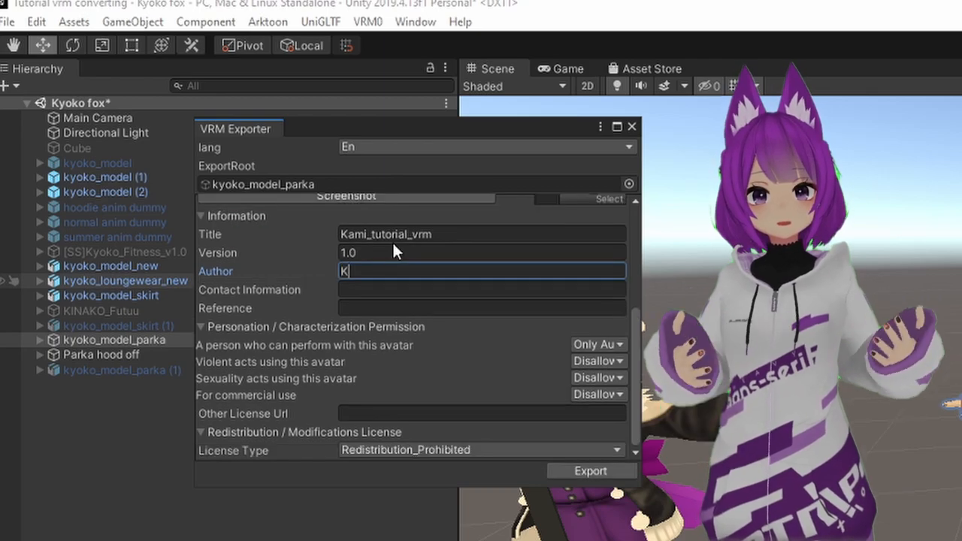
{"action": "type", "text": "amizhou"}
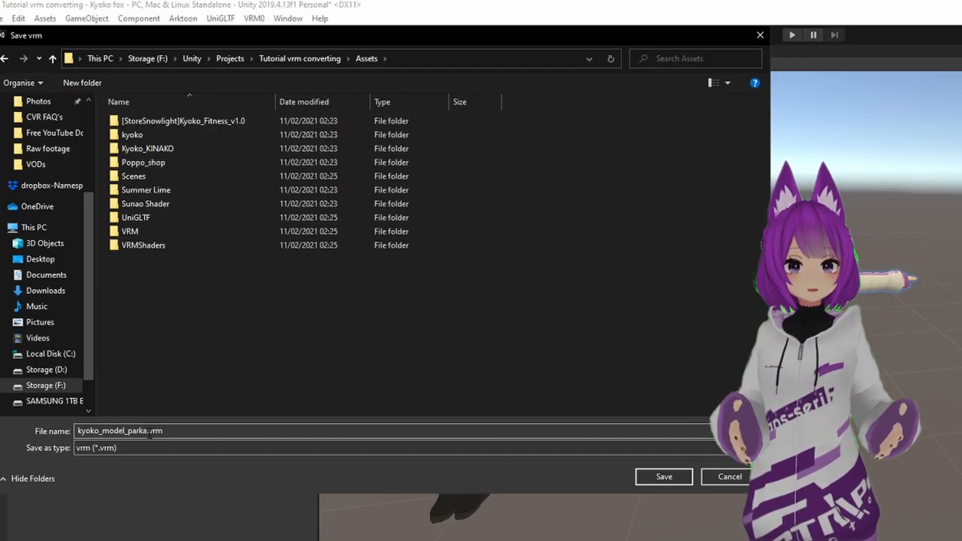
Save the parka avatar as kyoko_parka_tutorial_normalized.vrm in the Assets folder
{"action": "type", "text": "kyoko_parka.vrm"}
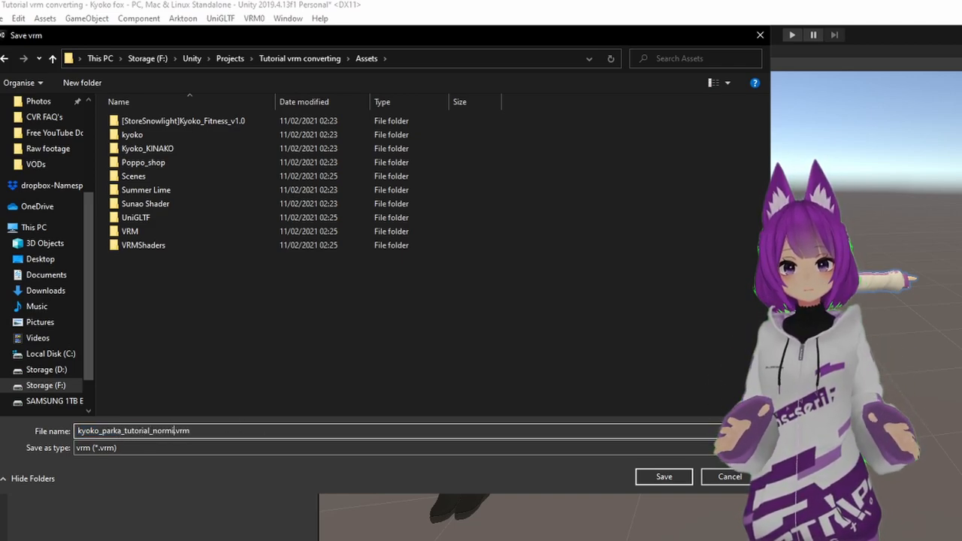
{"action": "left_click", "coordinate": [663, 475]}
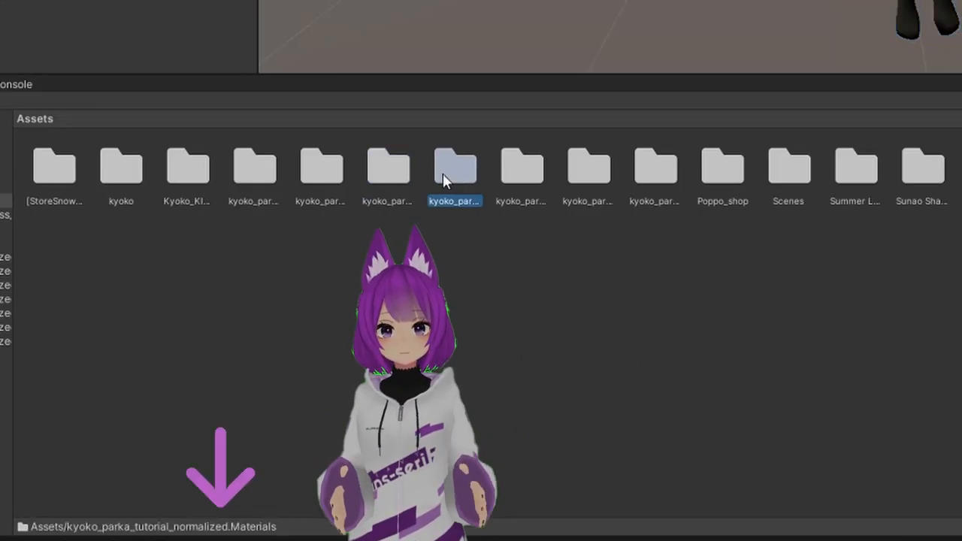
Switch the materials in kyoko_parka_tutorial_normalized.Materials to a UniGLTF shader
{"action": "double_click", "coordinate": [454, 165]}
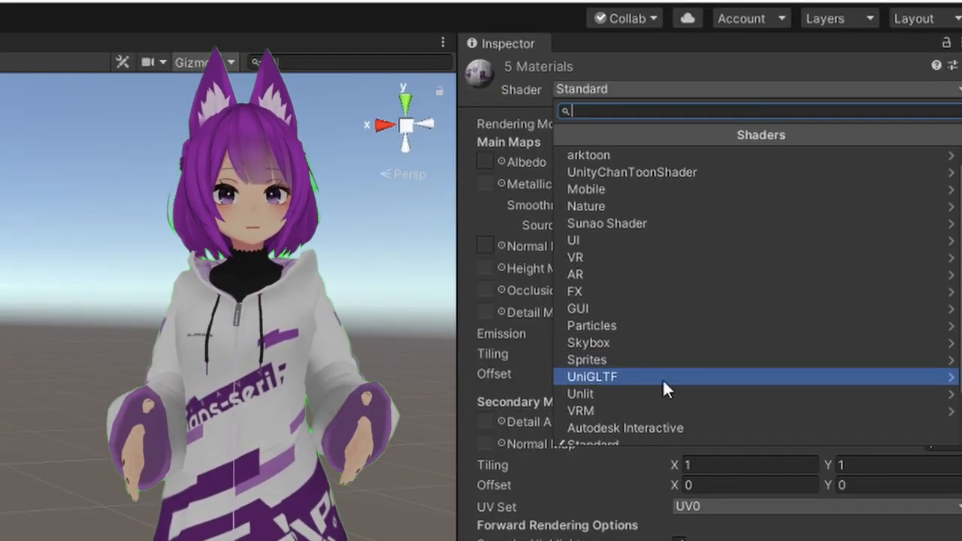
{"action": "left_click", "coordinate": [581, 410]}
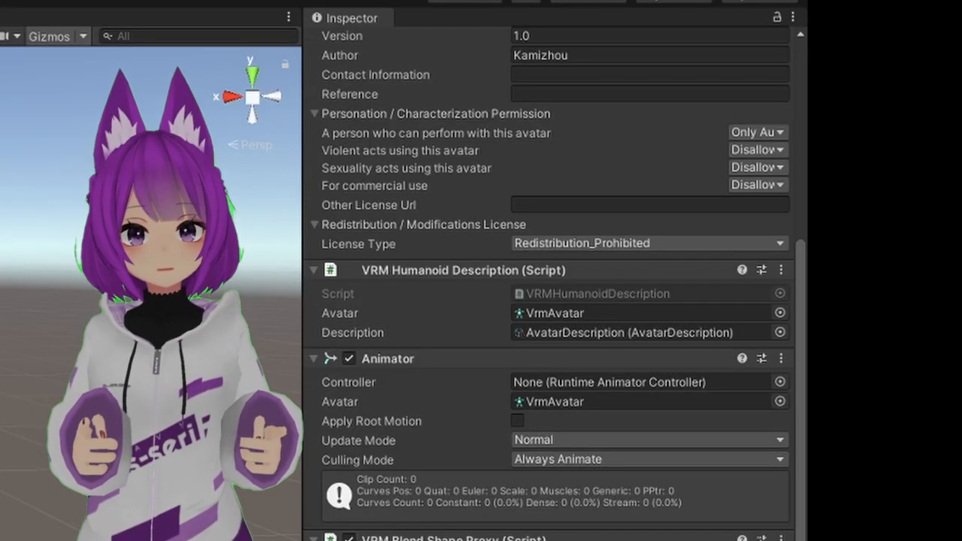
Open the VRM Blend Shape Proxy's BlendShape asset to show the Neutral clip
{"action": "scroll", "scroll_direction": "down", "scroll_amount": 3}
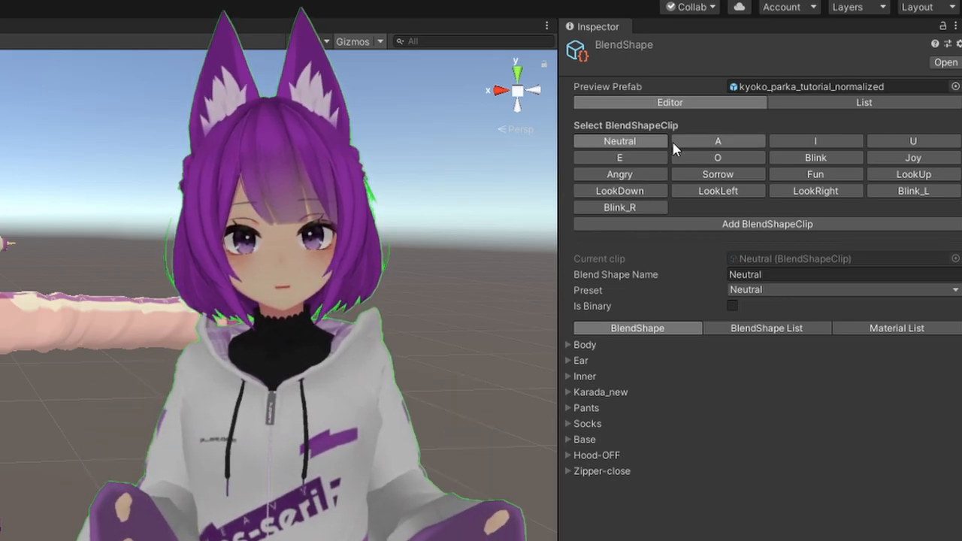
Review the A, I, U, E and O vowel clips, setting U's う shape to full
{"action": "left_click", "coordinate": [717, 141]}
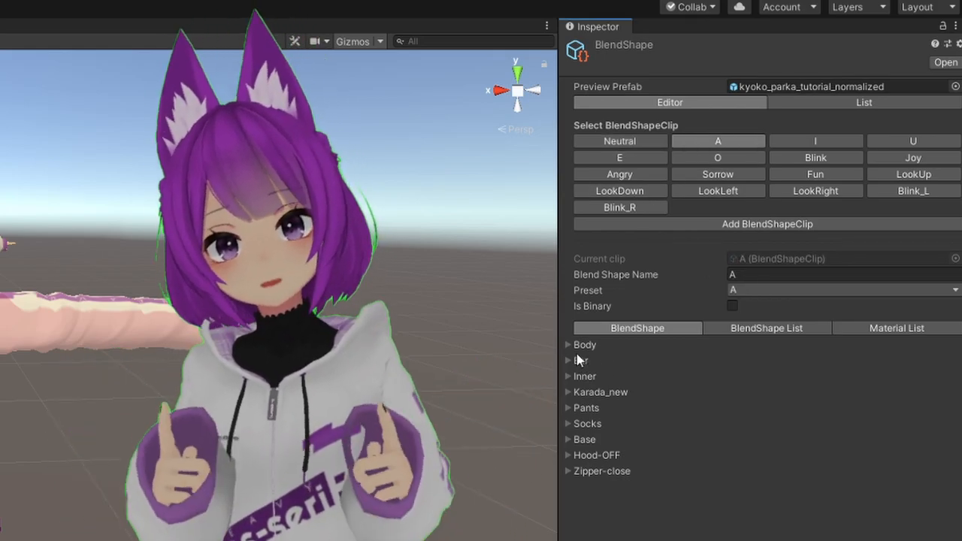
{"action": "left_click", "coordinate": [568, 345]}
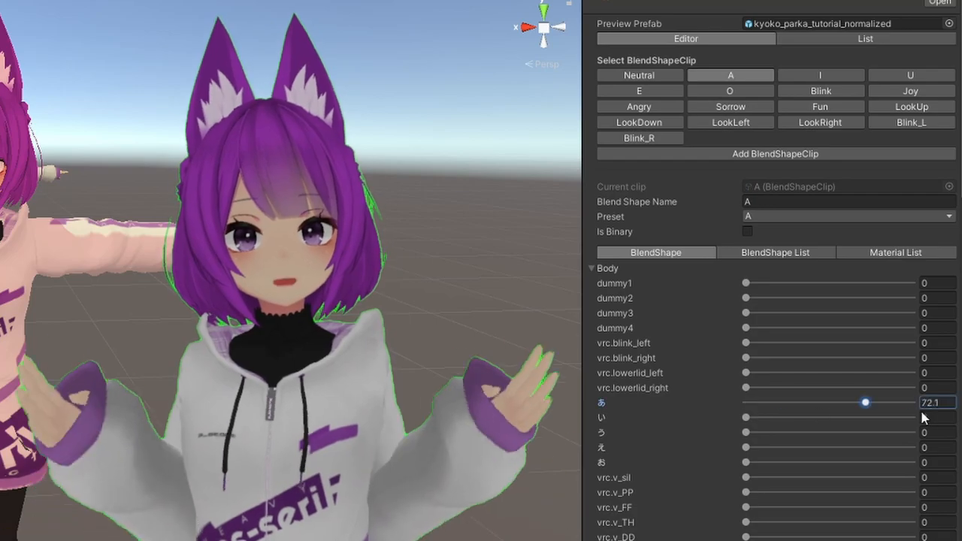
{"action": "left_click", "coordinate": [821, 75]}
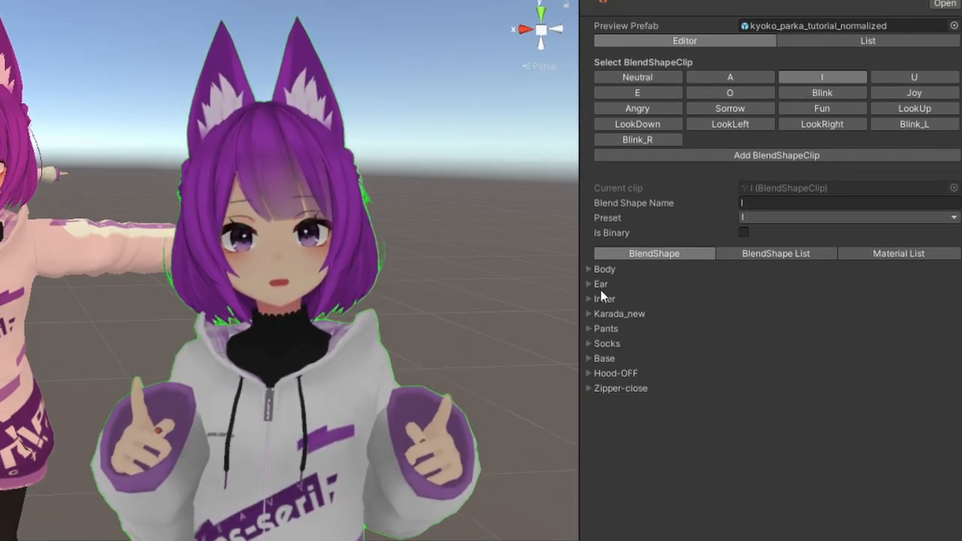
{"action": "left_click", "coordinate": [587, 269]}
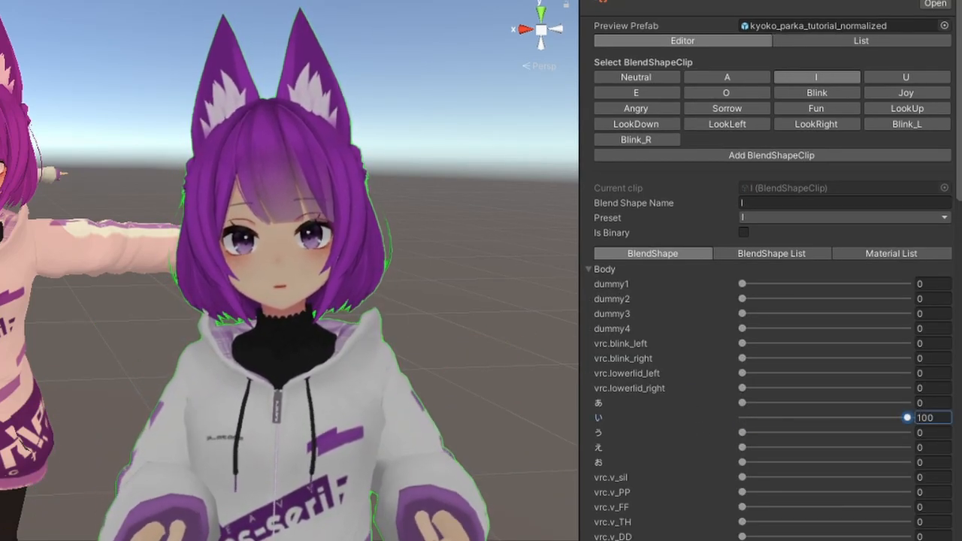
{"action": "left_click", "coordinate": [906, 76]}
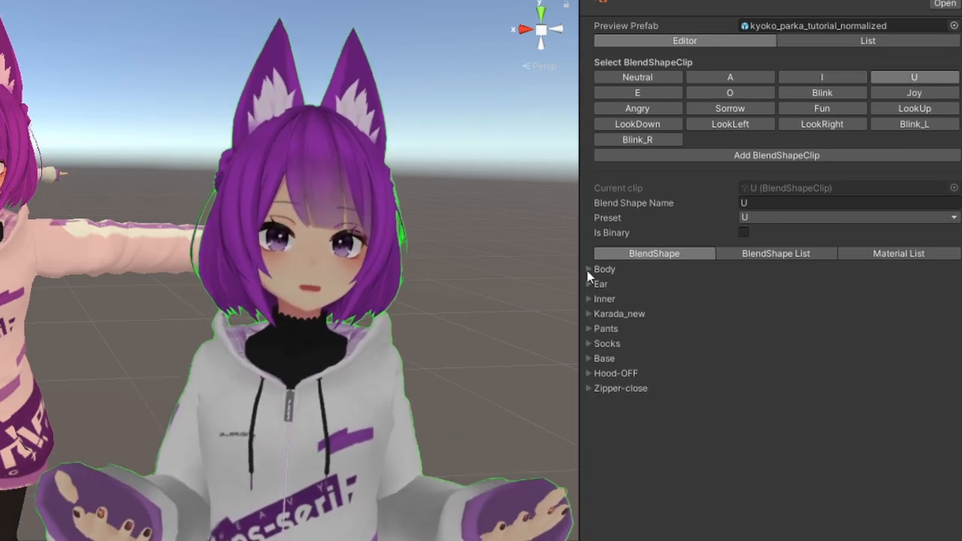
{"action": "left_click", "coordinate": [589, 270]}
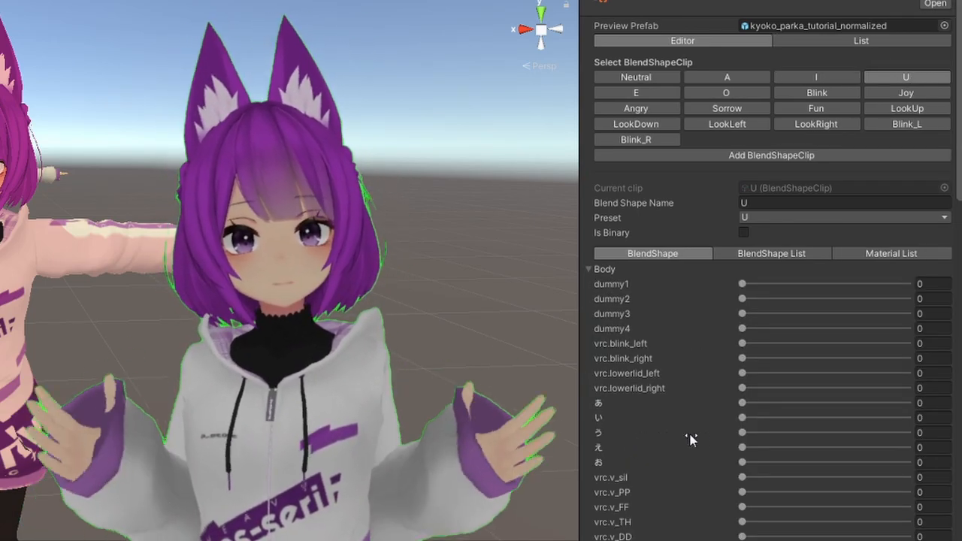
{"action": "left_click_drag", "start_coordinate": [742, 433], "coordinate": [908, 432]}
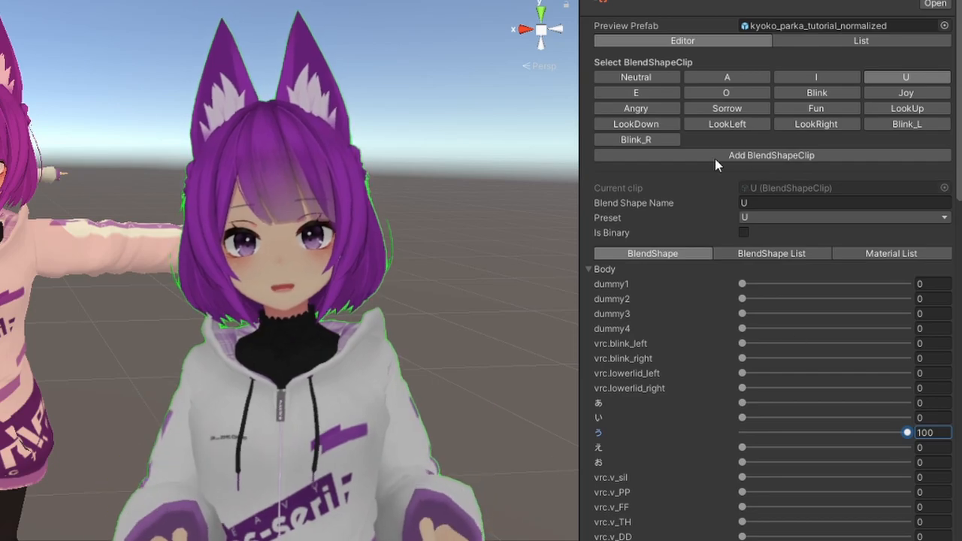
{"action": "left_click", "coordinate": [635, 93]}
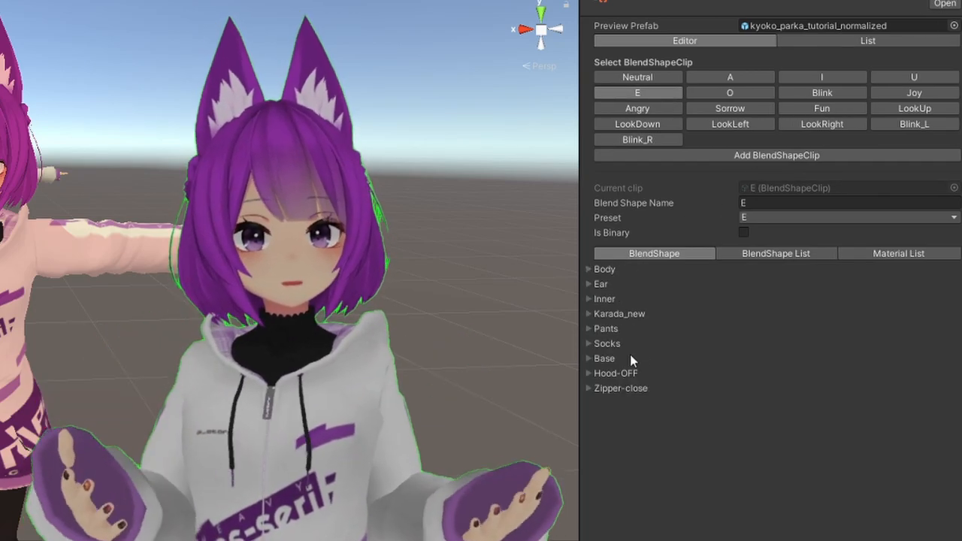
{"action": "left_click", "coordinate": [588, 269]}
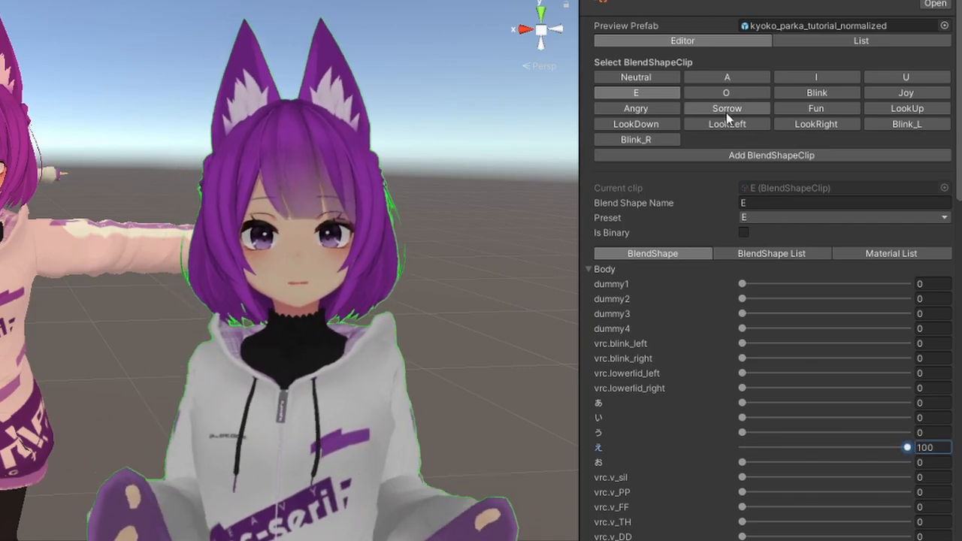
{"action": "left_click", "coordinate": [726, 91]}
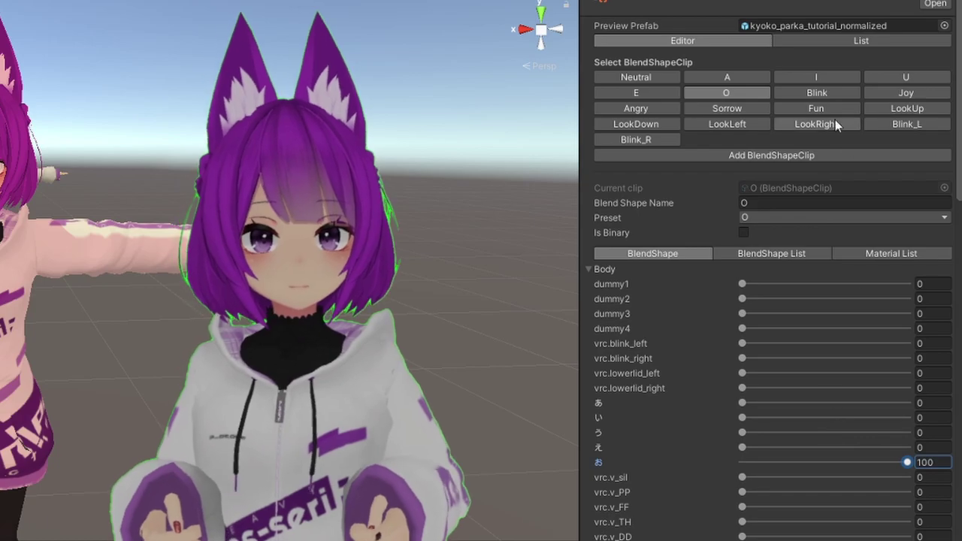
Set the Blink clip's blink and lower-lid shapes for both eyes to 100
{"action": "left_click", "coordinate": [816, 92]}
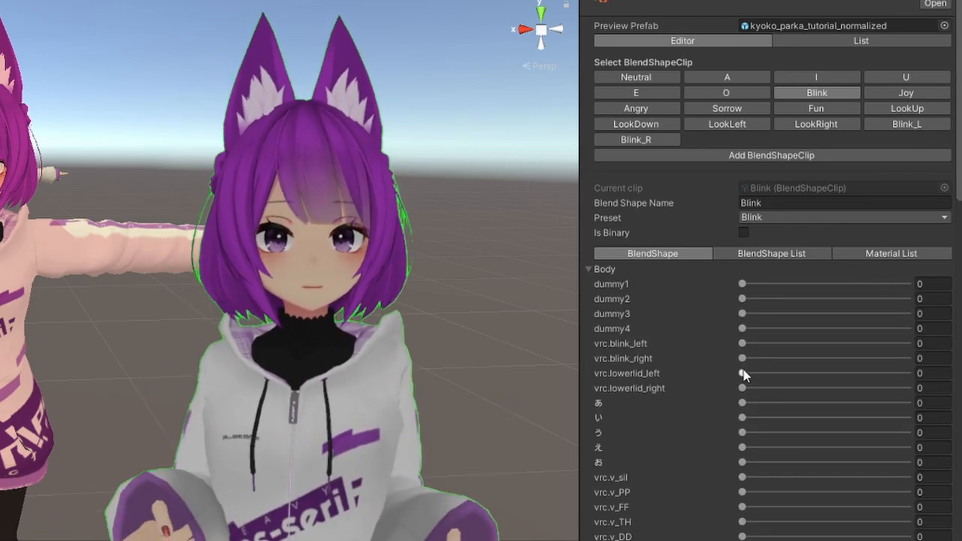
{"action": "left_click_drag", "start_coordinate": [743, 344], "coordinate": [907, 343]}
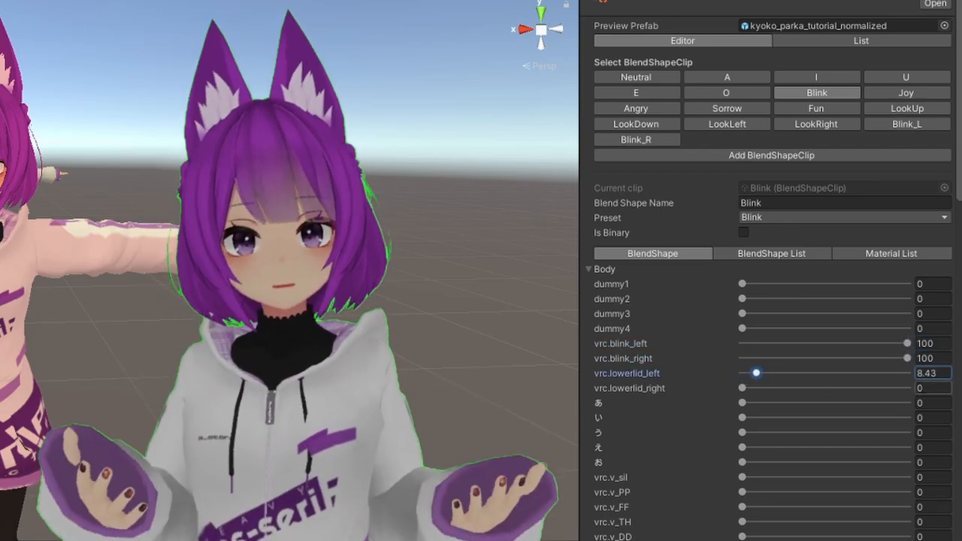
{"action": "left_click_drag", "start_coordinate": [742, 388], "coordinate": [907, 388]}
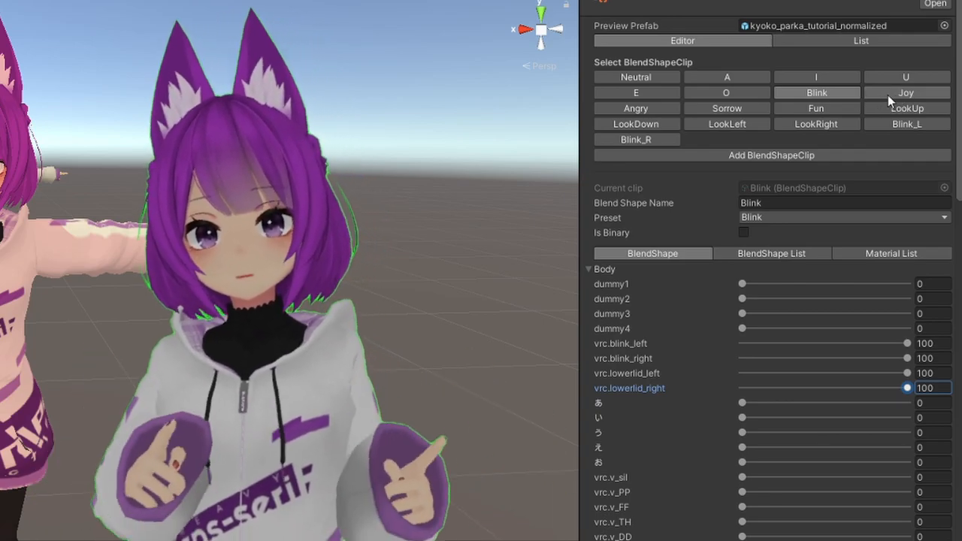
Step through the Joy, Angry, Sorrow, LookUp, LookRight, Blink_L and Blink_R clips
{"action": "left_click", "coordinate": [906, 92]}
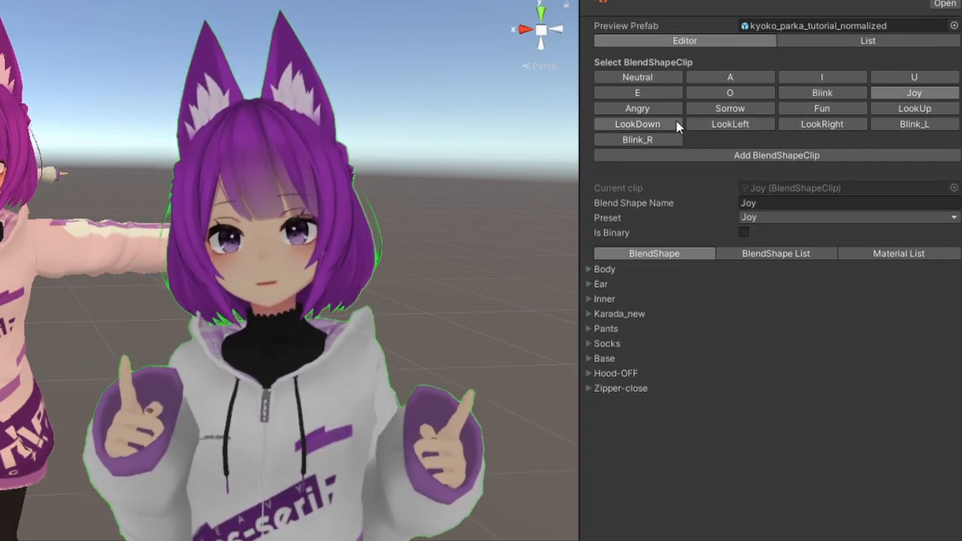
{"action": "left_click", "coordinate": [637, 109]}
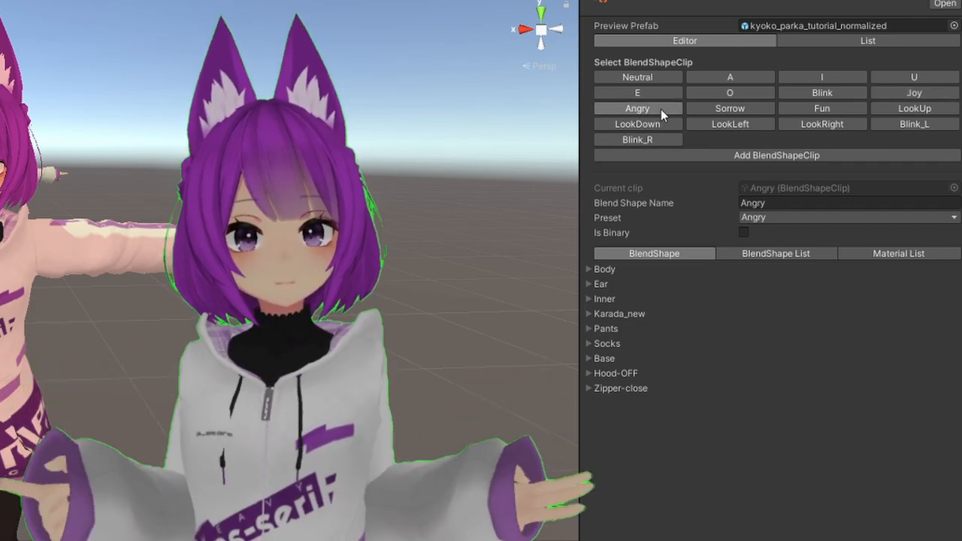
{"action": "left_click", "coordinate": [730, 108]}
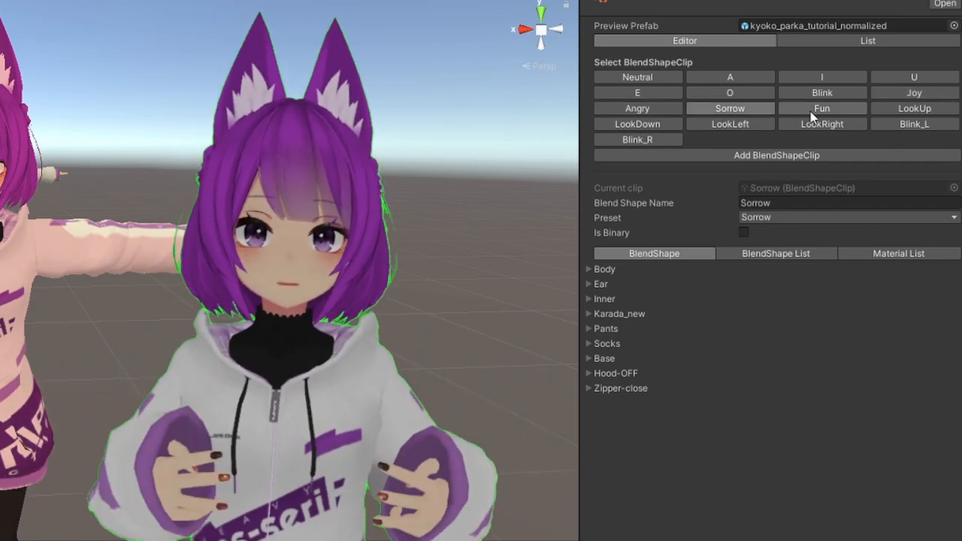
{"action": "left_click", "coordinate": [914, 108]}
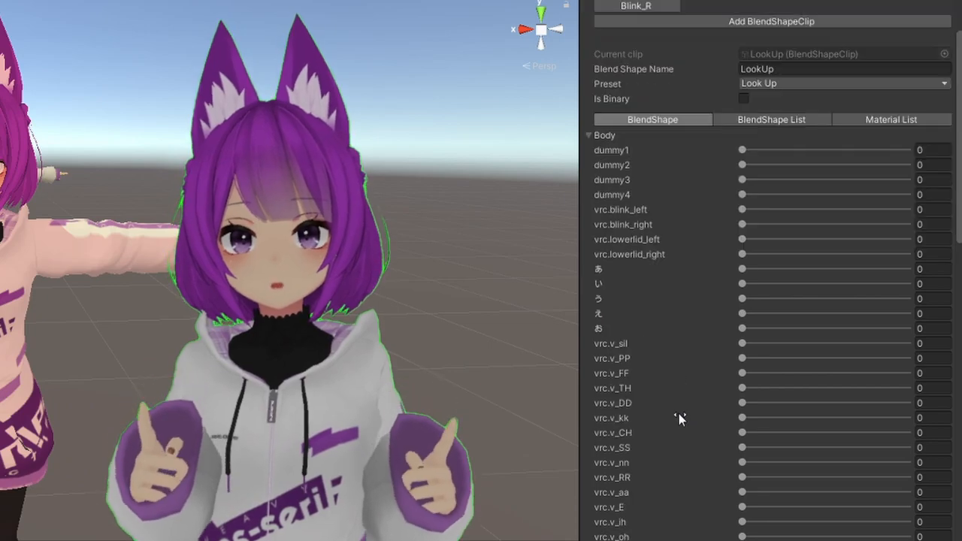
{"action": "left_click", "coordinate": [638, 124]}
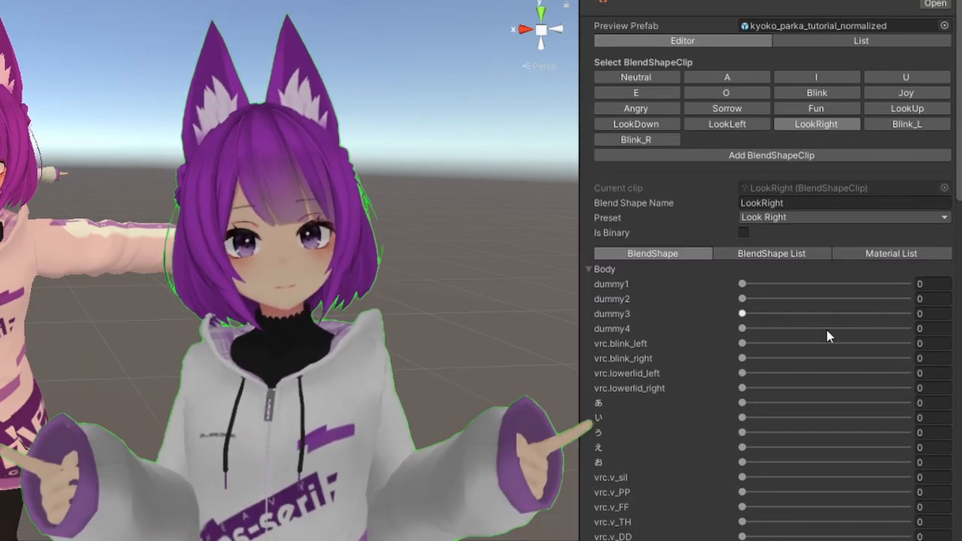
{"action": "left_click", "coordinate": [907, 123]}
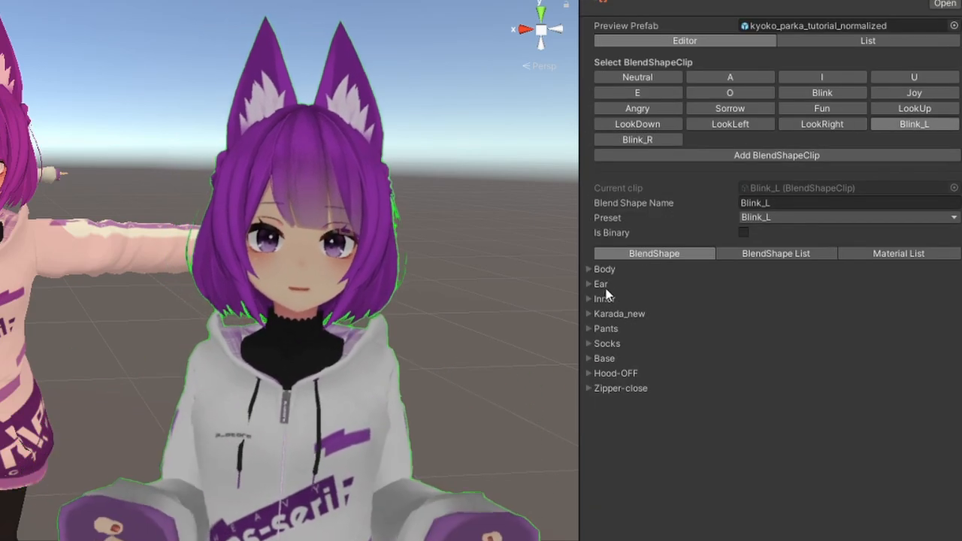
{"action": "left_click", "coordinate": [589, 269]}
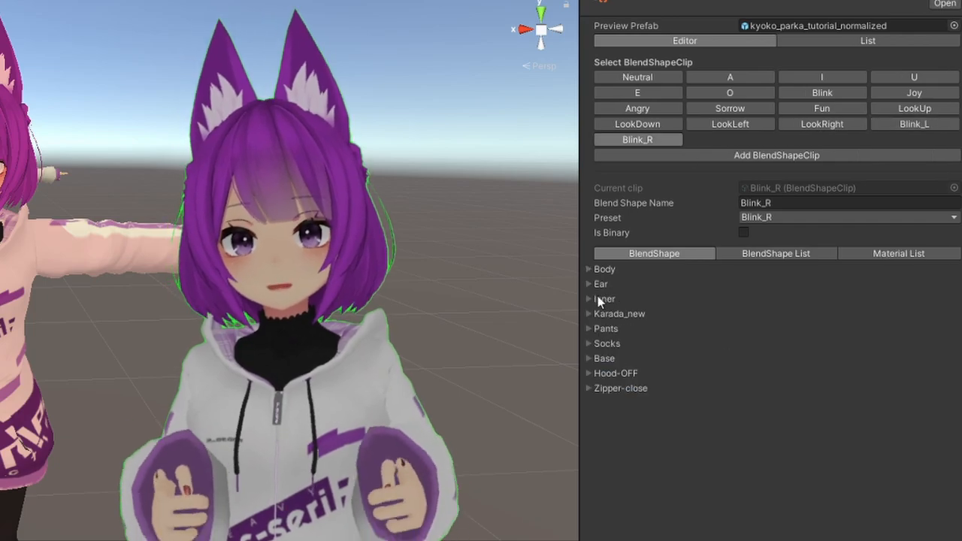
Expand Armature through Hips, Spine, Chest, Neck and Head to reveal the hair and ear bones
{"action": "left_click", "coordinate": [589, 269]}
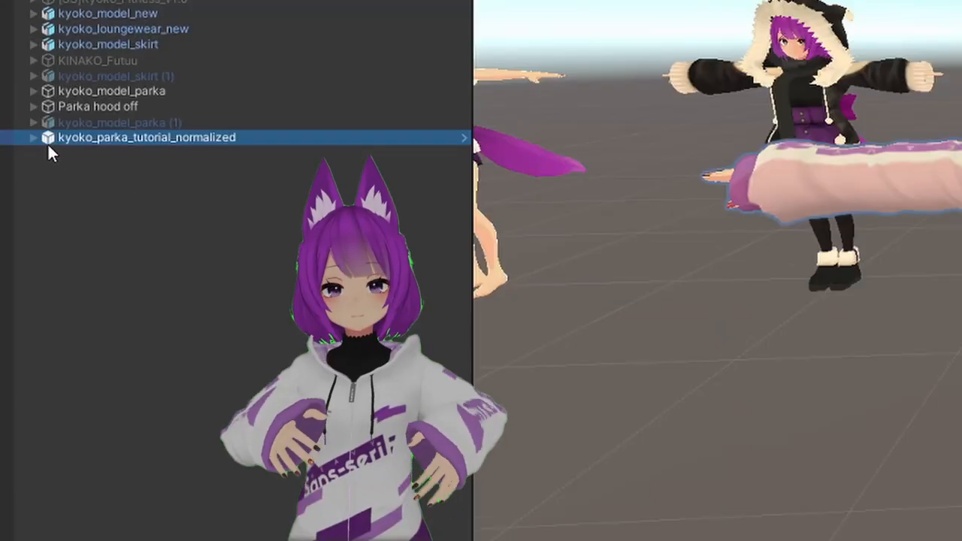
{"action": "left_click", "coordinate": [33, 138]}
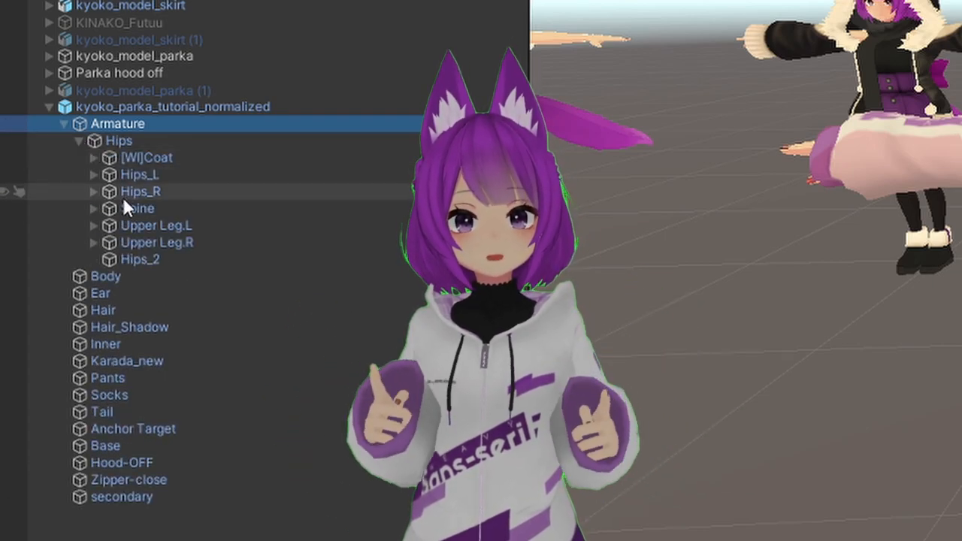
{"action": "left_click", "coordinate": [94, 208]}
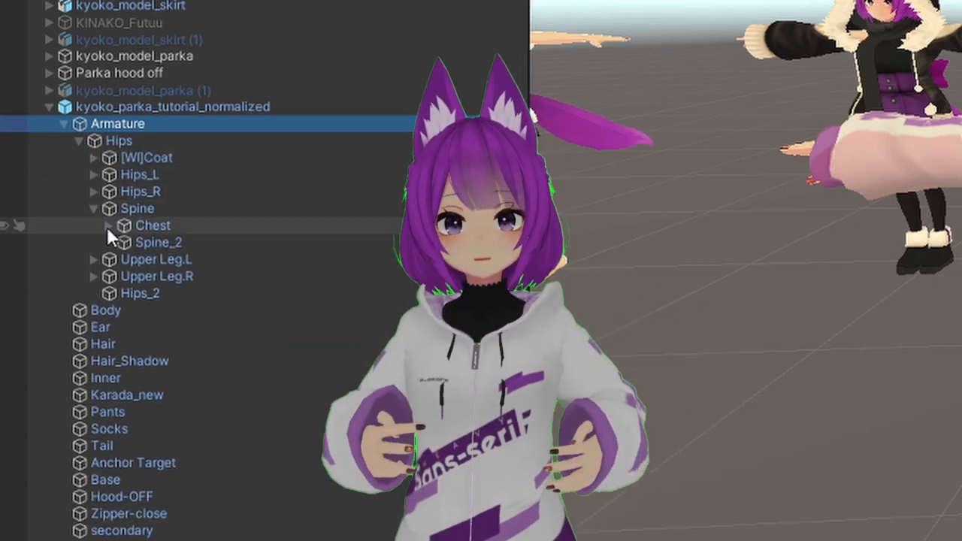
{"action": "left_click", "coordinate": [107, 224]}
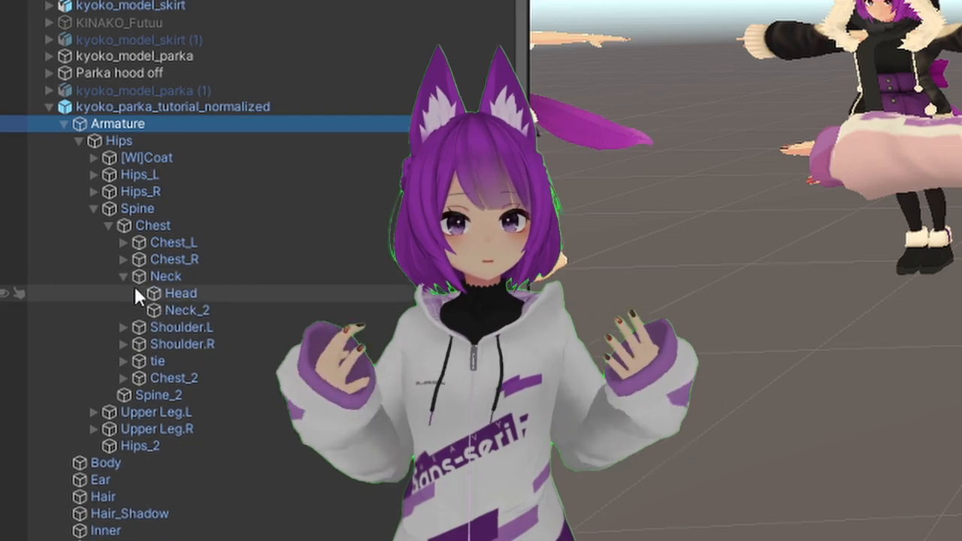
{"action": "left_click", "coordinate": [151, 294]}
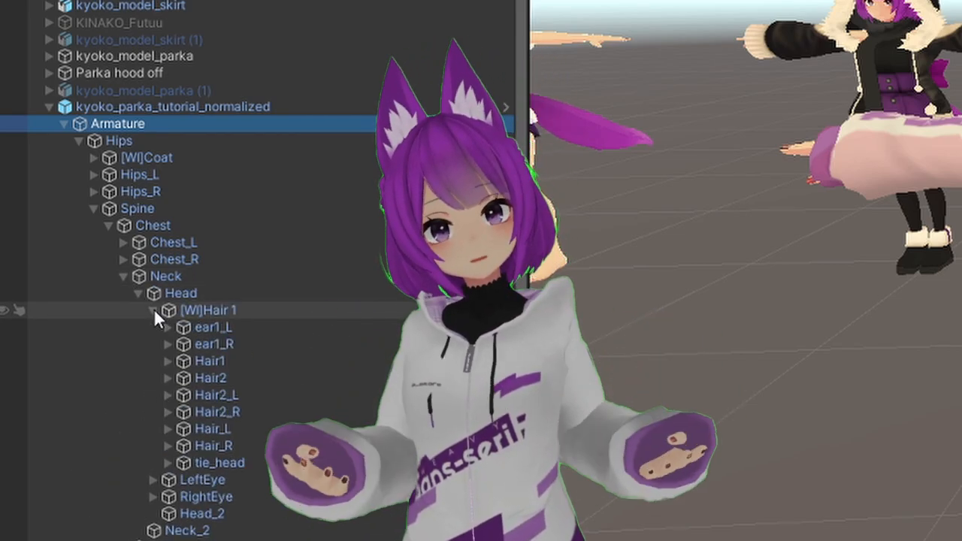
{"action": "scroll", "scroll_direction": "down", "scroll_amount": 3}
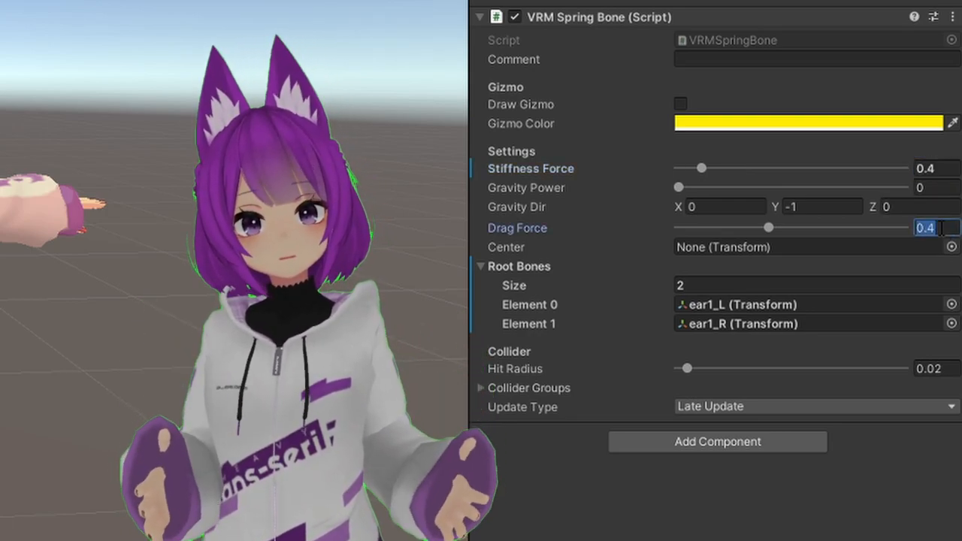
Add VRM Spring Bones for Hair1, Hair2 and the tail, entering force values 0.5 and 1
{"action": "type", "text": ".5"}
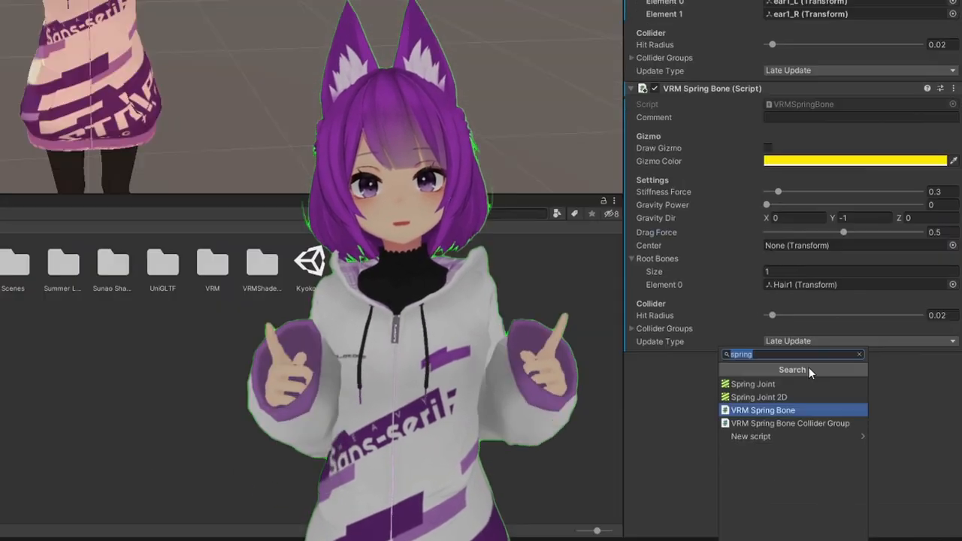
{"action": "left_click", "coordinate": [763, 409]}
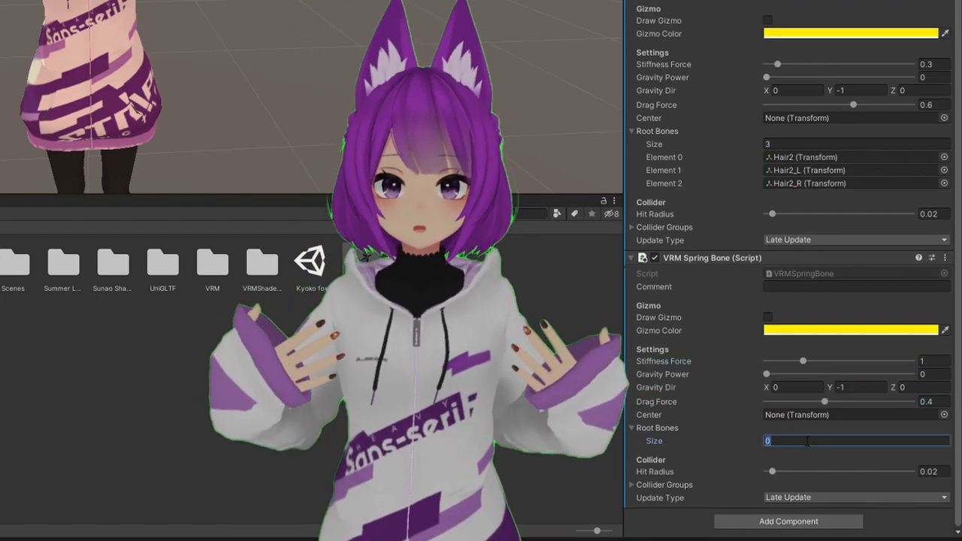
{"action": "type", "text": "1"}
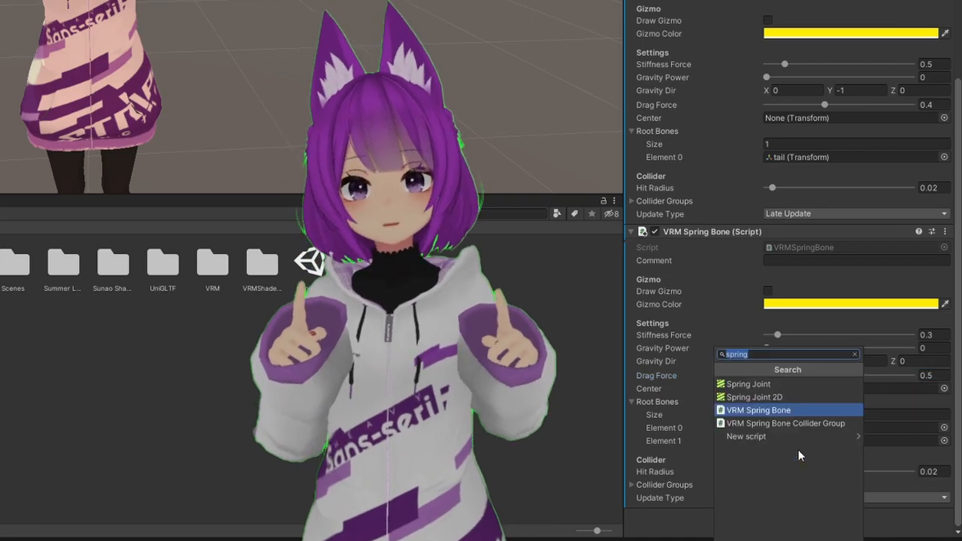
{"action": "left_click", "coordinate": [758, 409]}
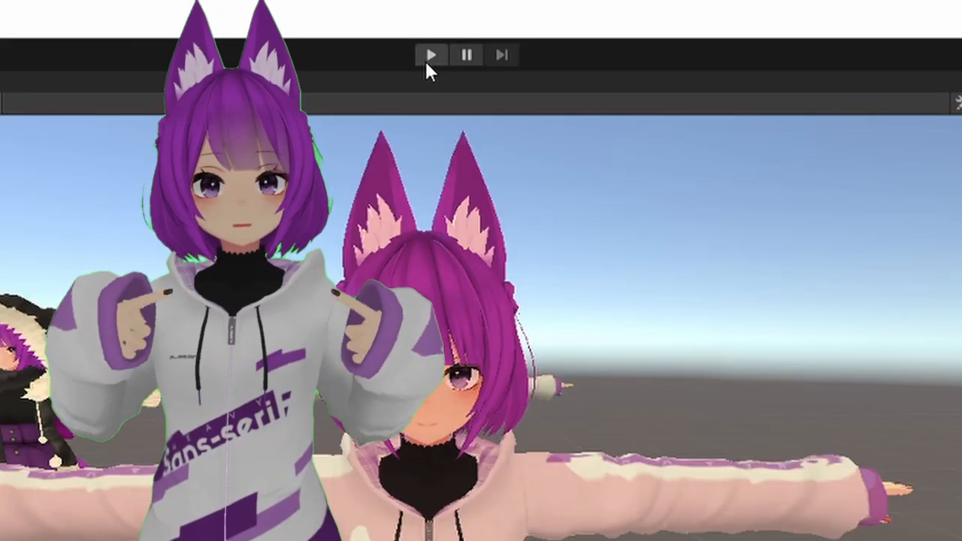
{"action": "mouse_move", "coordinate": [430, 55]}
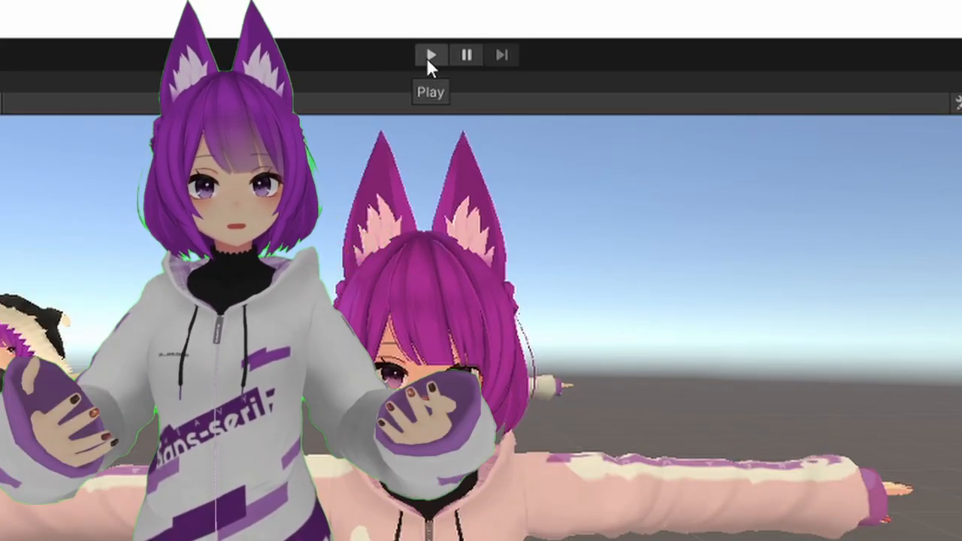
Enter Play mode to watch the ear and hair spring bones move
{"action": "left_click", "coordinate": [430, 55]}
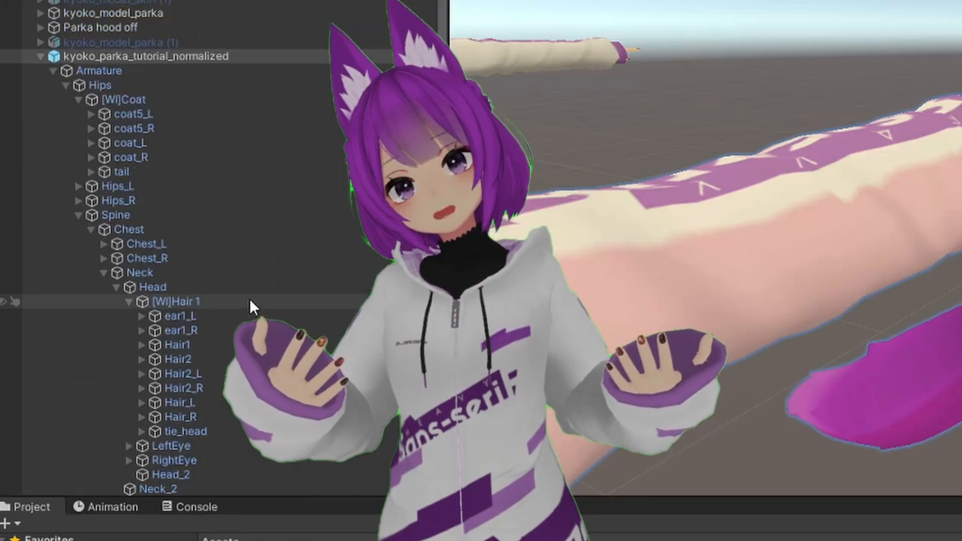
Add a VRM Spring Bone Collider Group to Chest_2 and assign one collider group to the drawstring spring bones
{"action": "scroll", "scroll_direction": "down", "scroll_amount": 3}
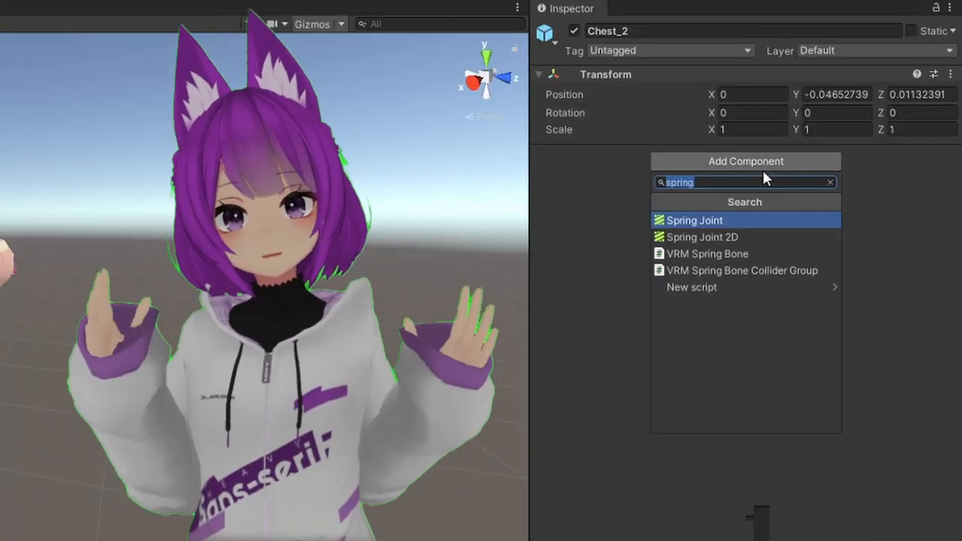
{"action": "left_click", "coordinate": [742, 269]}
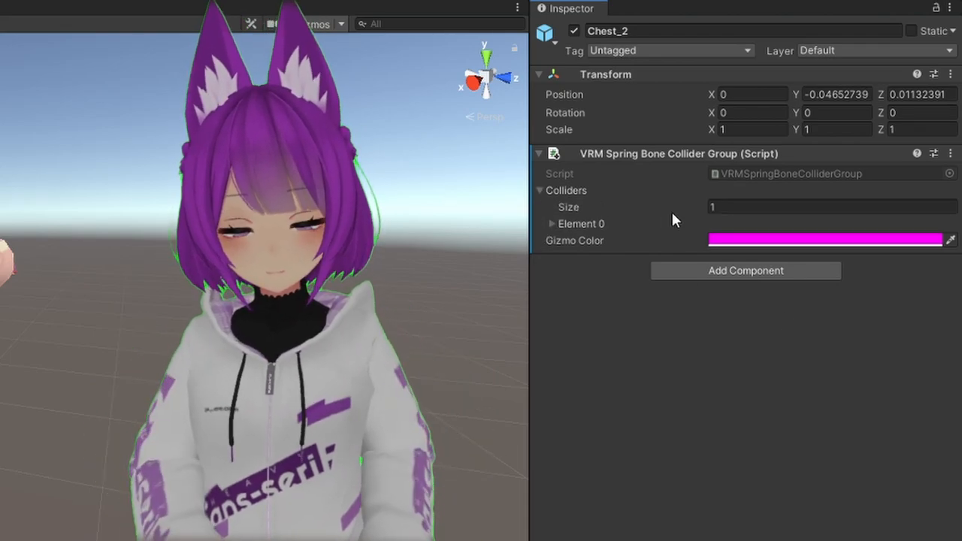
{"action": "left_click", "coordinate": [552, 224]}
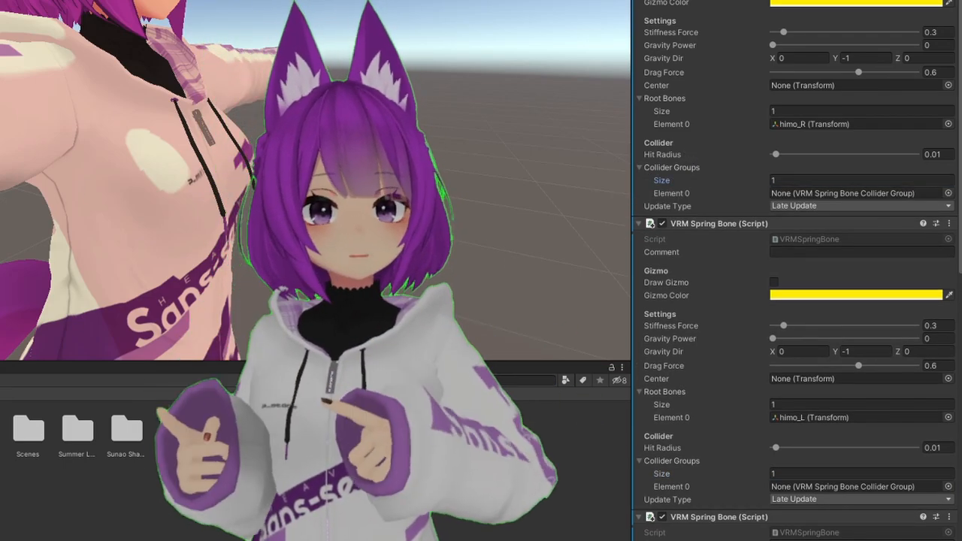
{"action": "left_click", "coordinate": [857, 194]}
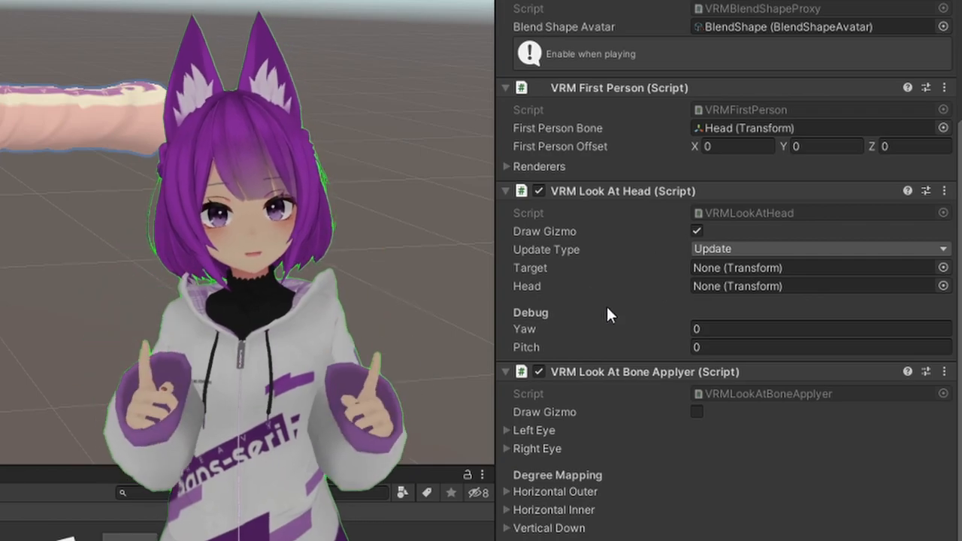
Check the VRM First Person and Look At components, then select the kyoko_parka_tutorial_normalized root
{"action": "left_click", "coordinate": [819, 286]}
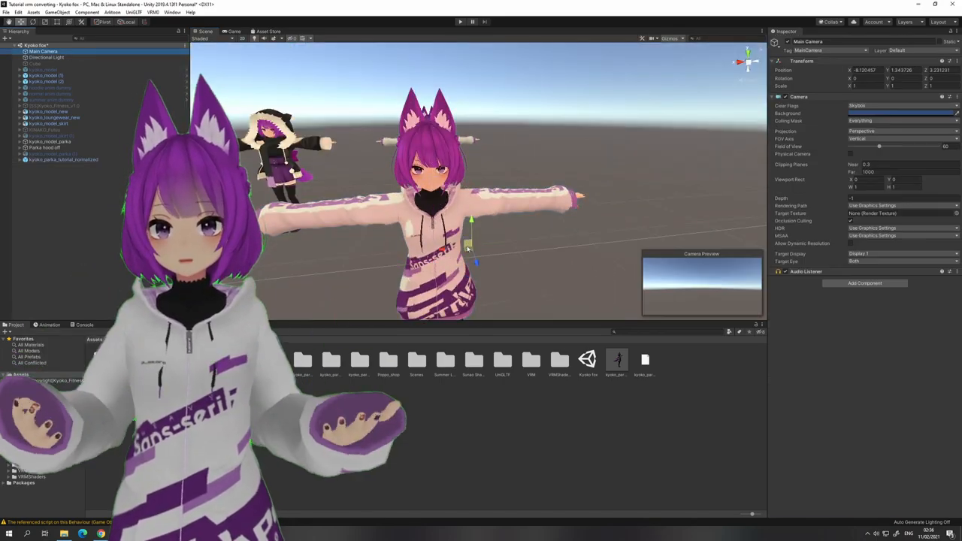
{"action": "left_click", "coordinate": [63, 159]}
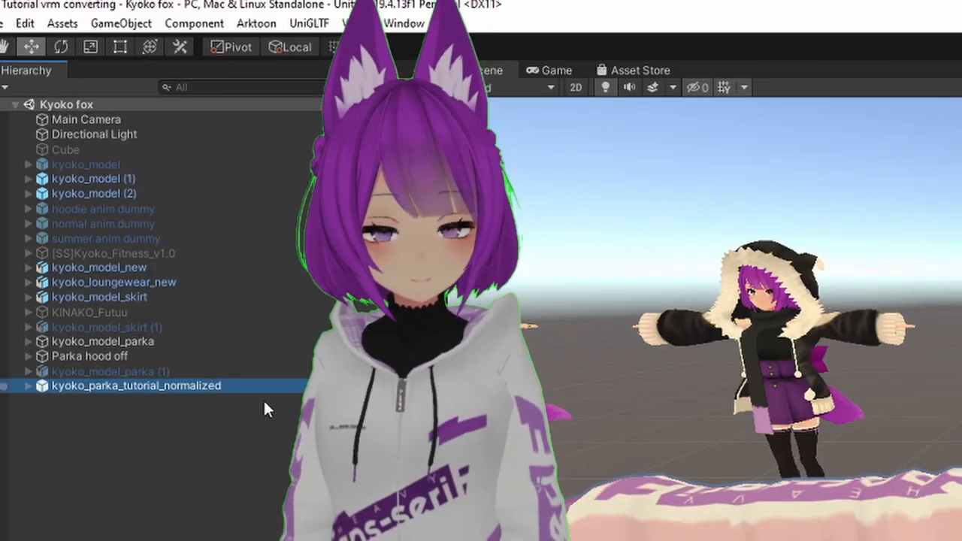
Open the UniVRM exporter in English, review the metadata, and start the export
{"action": "left_click", "coordinate": [356, 23]}
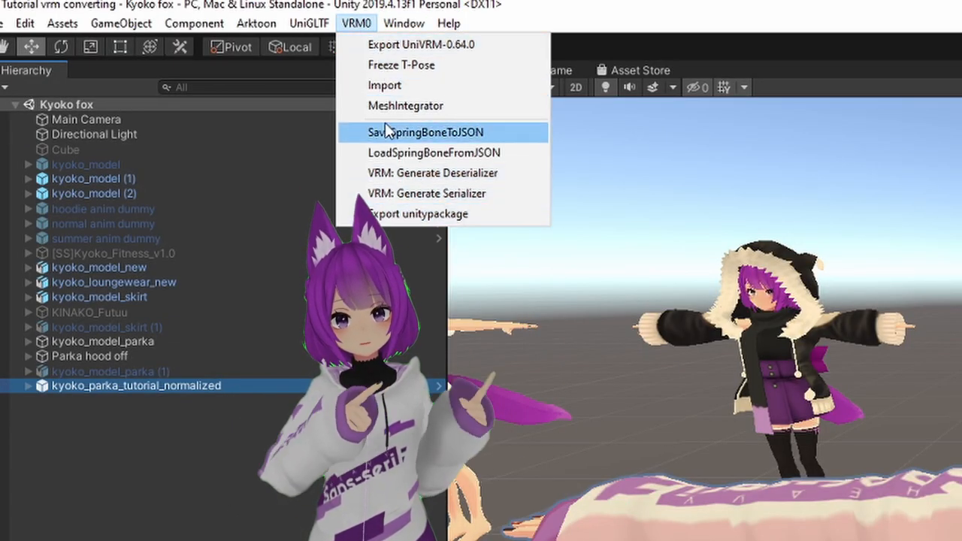
{"action": "left_click", "coordinate": [421, 45]}
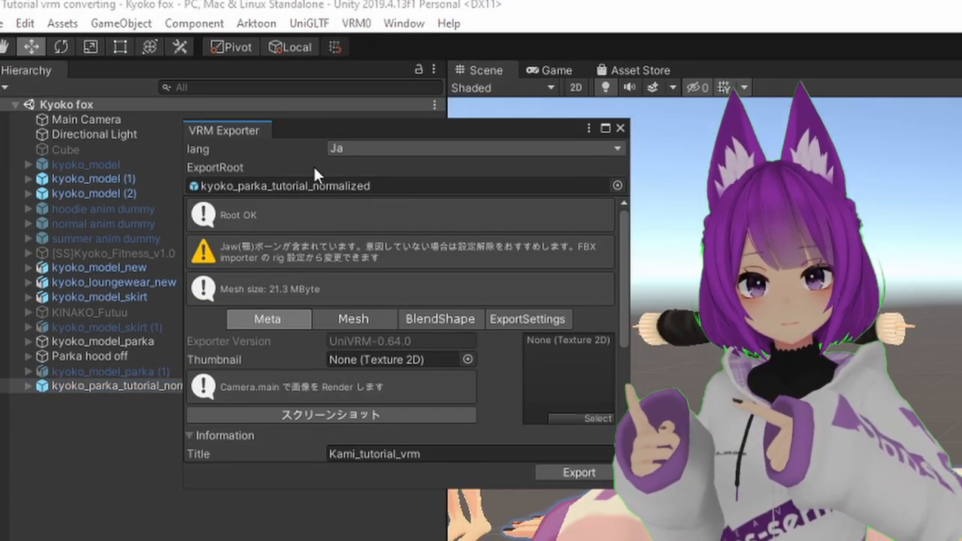
{"action": "left_click", "coordinate": [475, 148]}
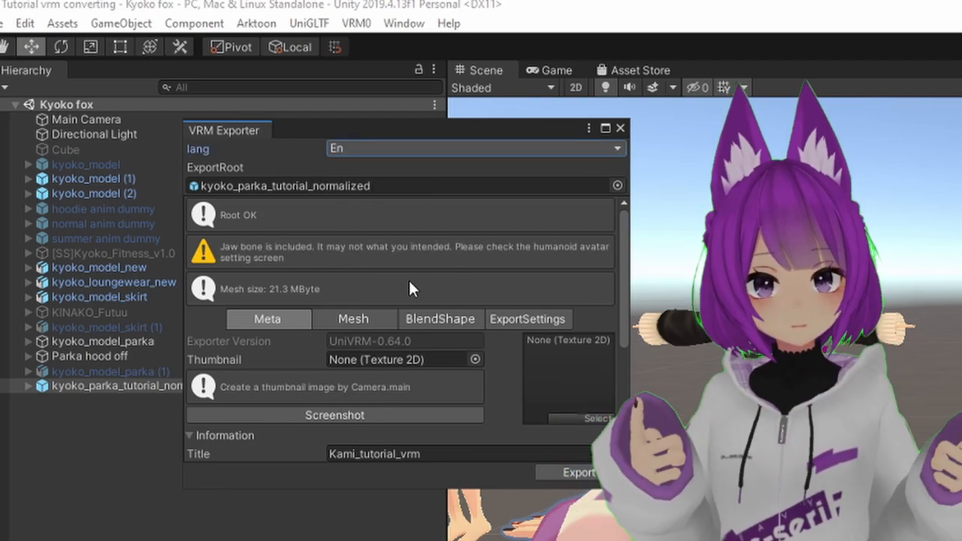
{"action": "scroll", "scroll_direction": "down", "scroll_amount": 3}
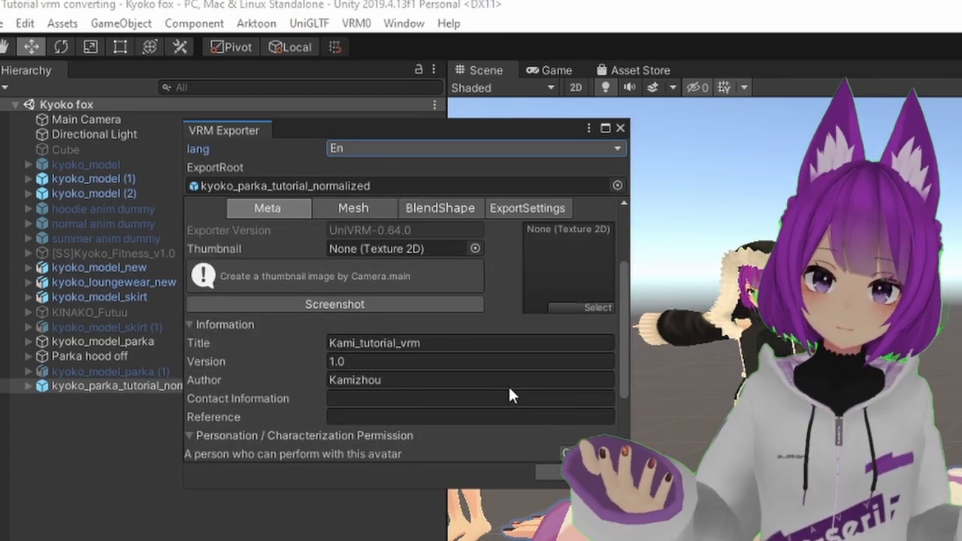
{"action": "left_click", "coordinate": [470, 342]}
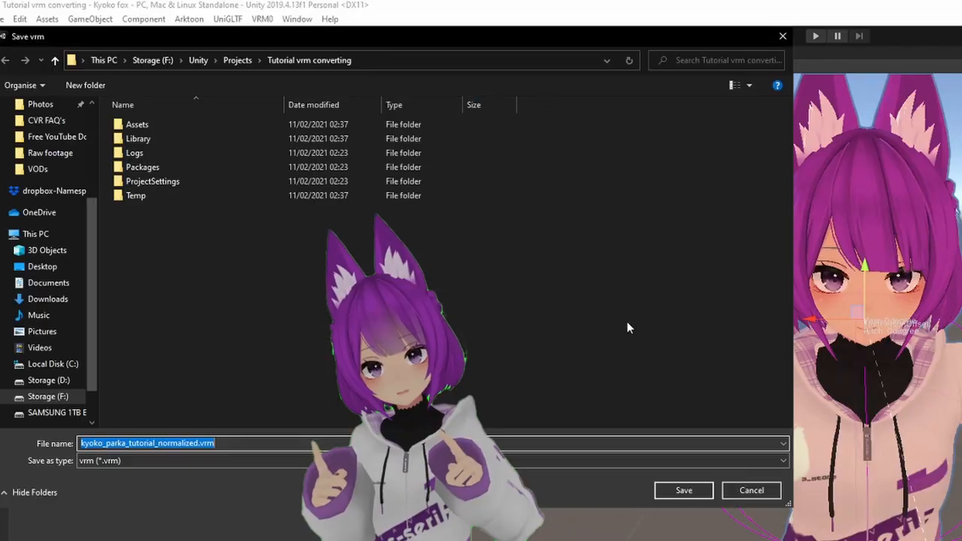
{"action": "mouse_move", "coordinate": [109, 281]}
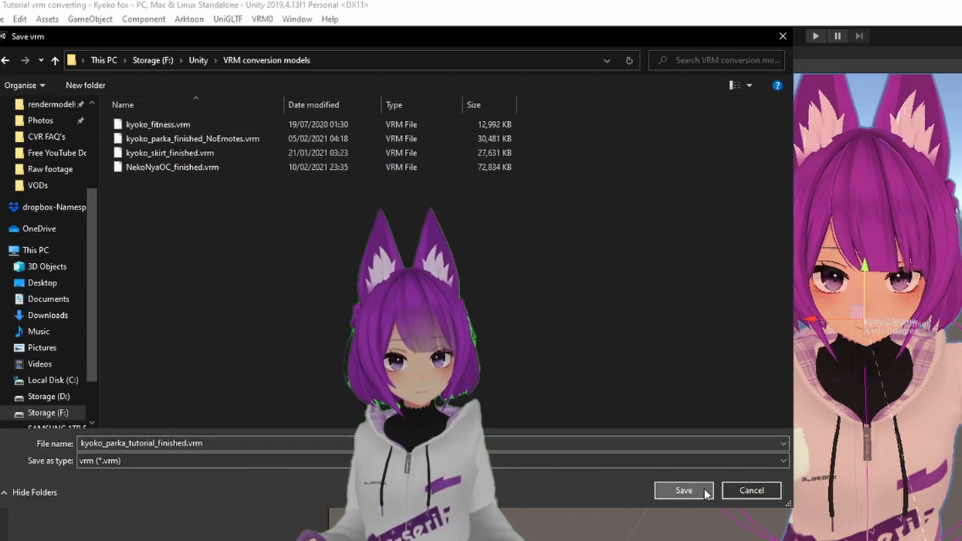
Save the export as kyoko_parka_tutorial_finished.vrm in the VRM conversion models folder
{"action": "left_click", "coordinate": [683, 490]}
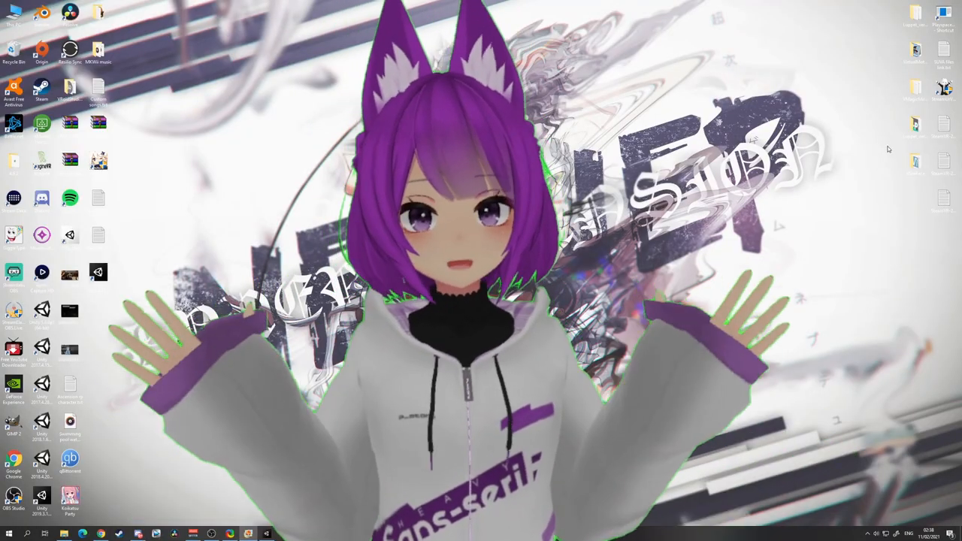